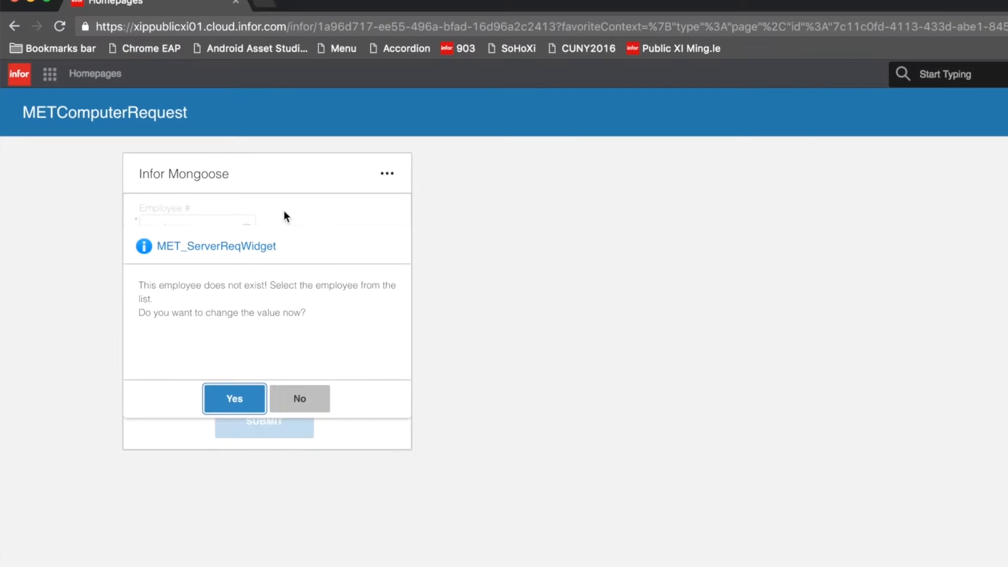
# Accept the employee prompt, set Computer Requested to MAC, and begin Request Details
pyautogui.click(234, 398)
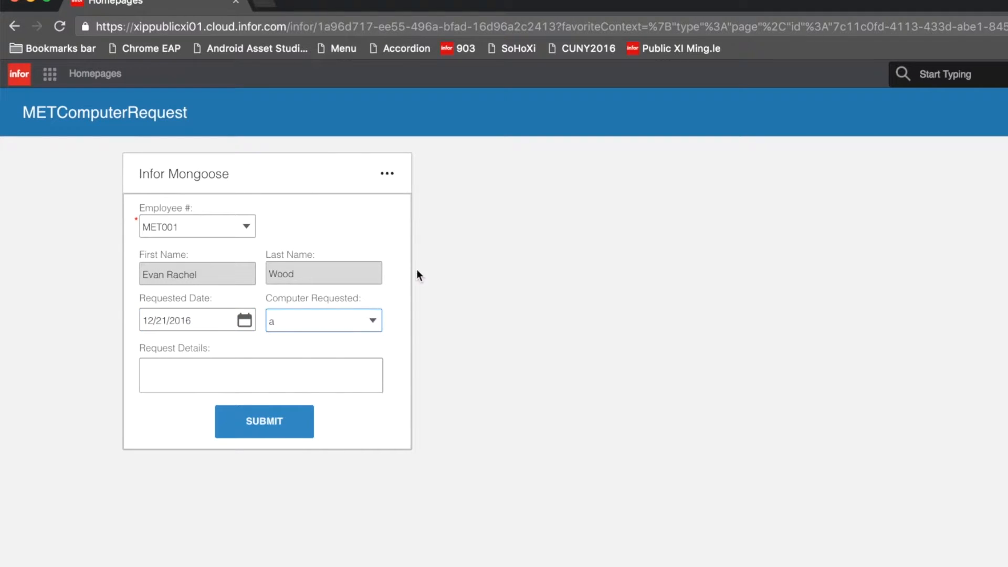
pyautogui.click(372, 320)
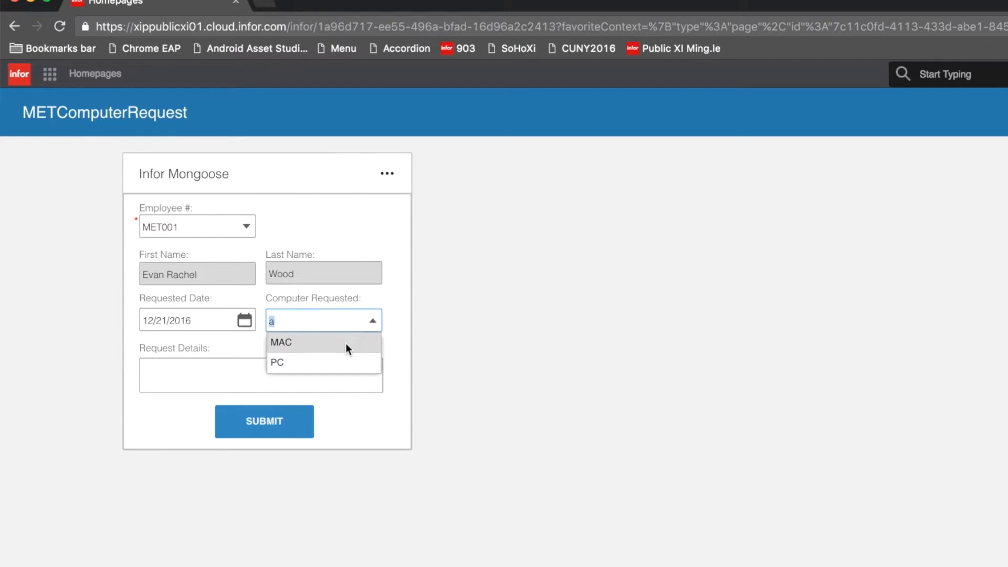
pyautogui.click(281, 342)
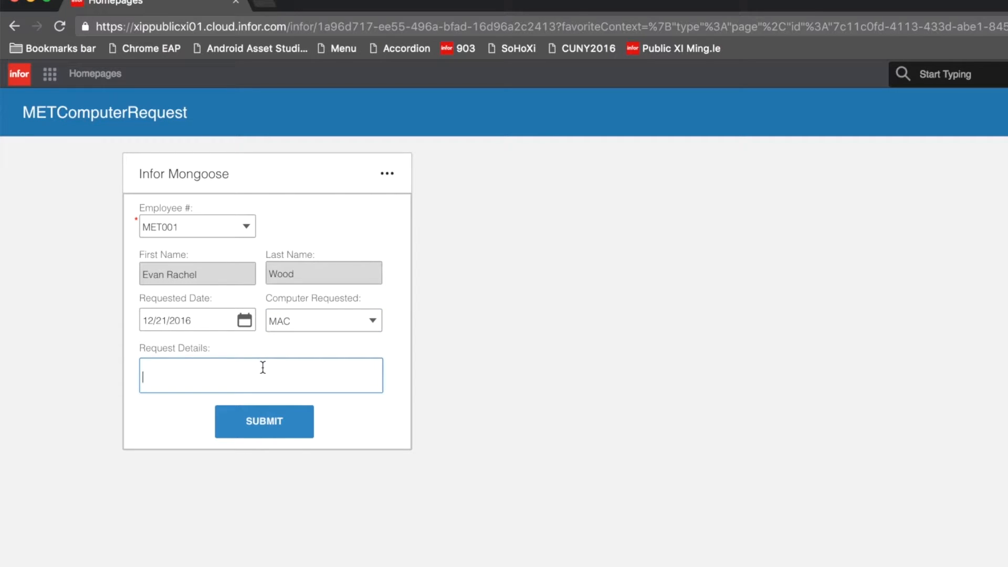
pyautogui.click(264, 422)
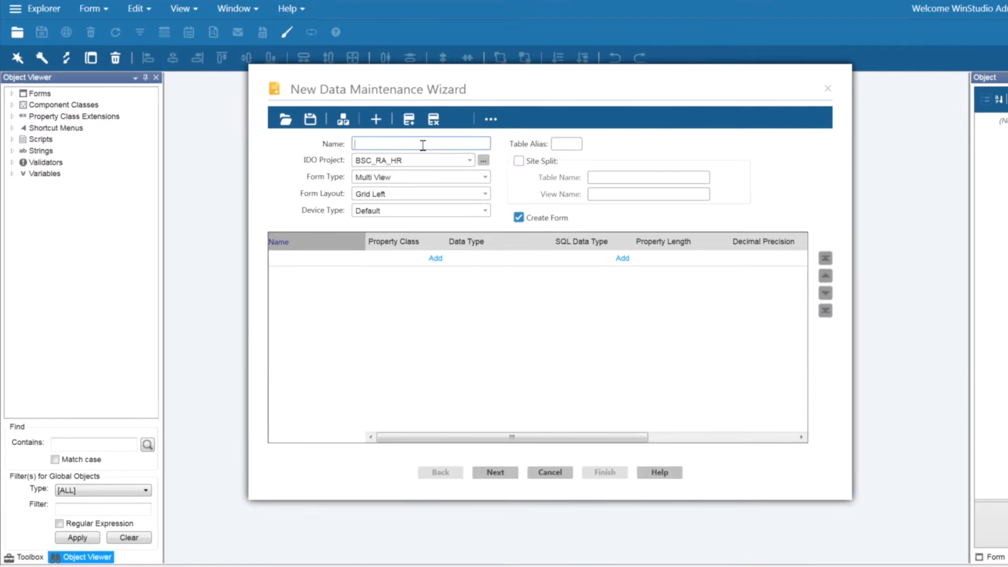
# Name the table MET_ComputerRequest, pick its IDO project and define EmployeeNo
pyautogui.write('MET_ComputerRequest')
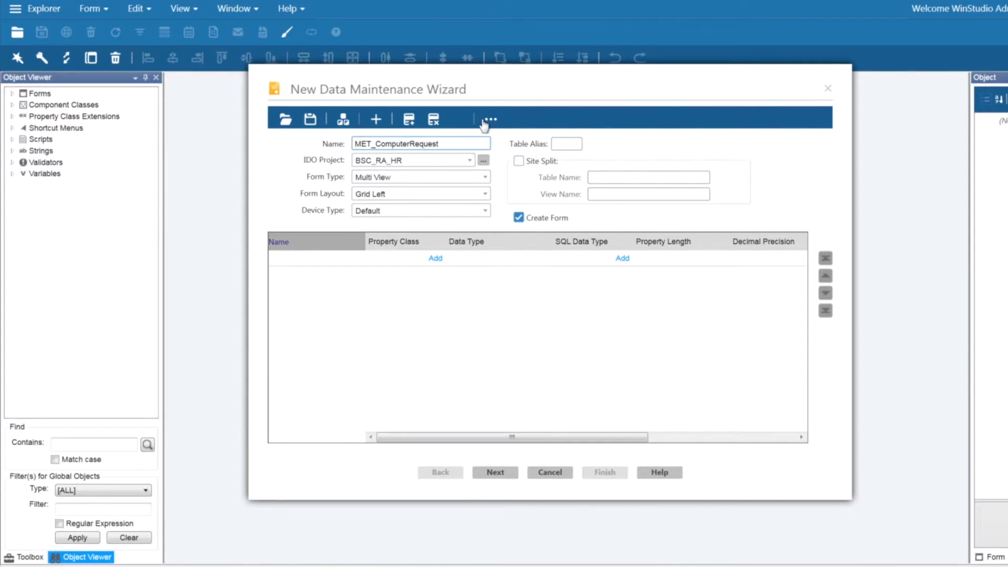
pyautogui.moveTo(712, 220)
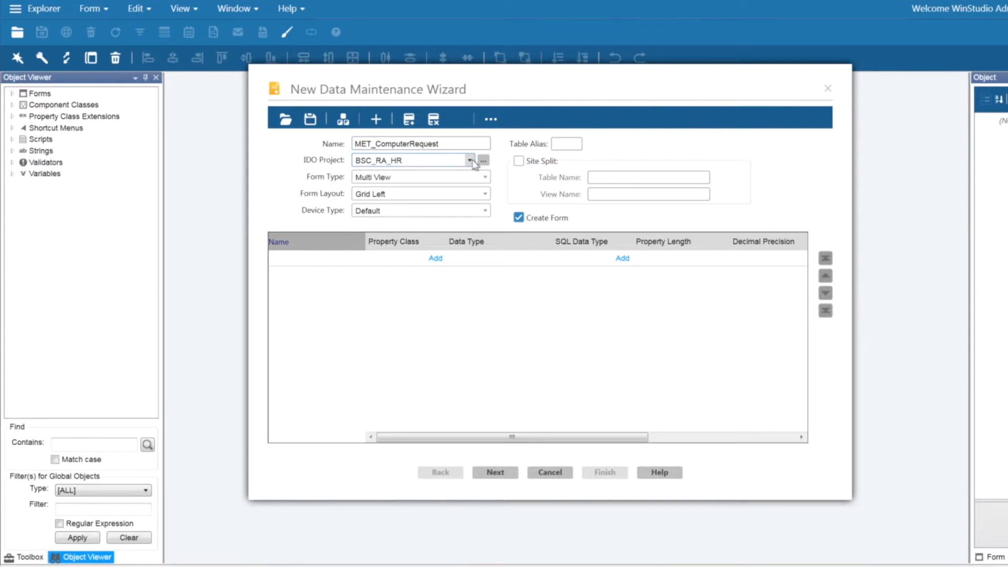
pyautogui.click(469, 161)
pyautogui.write('EmployeeNo')
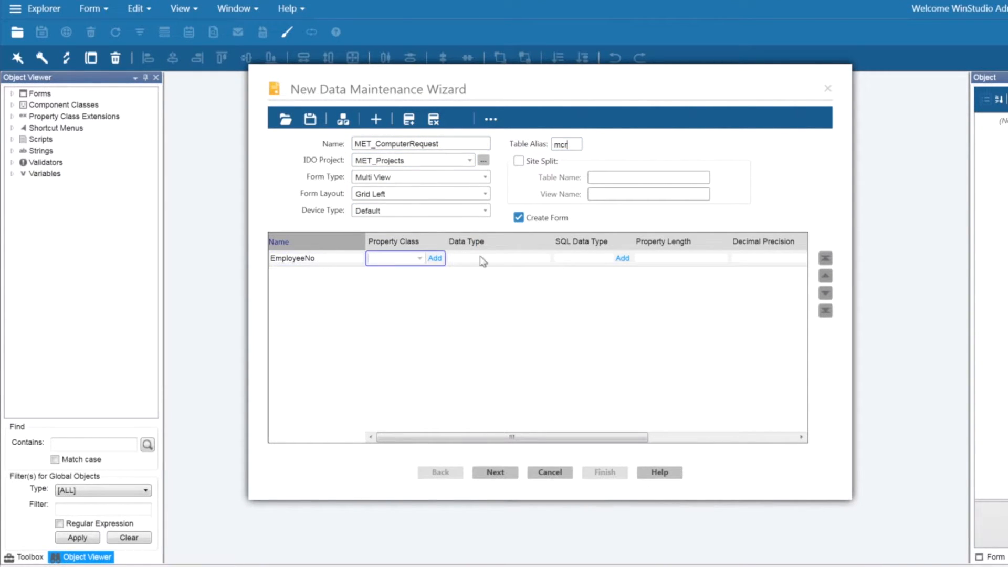
pyautogui.click(435, 258)
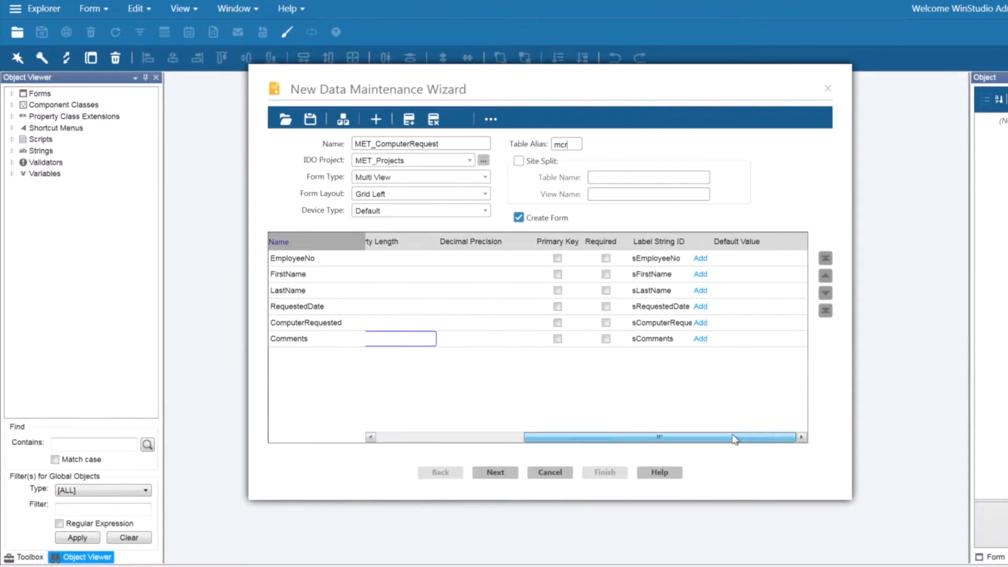
# Make ComputerRequested required, add RequestedDate to the key, and create table, IDO and form
pyautogui.click(605, 322)
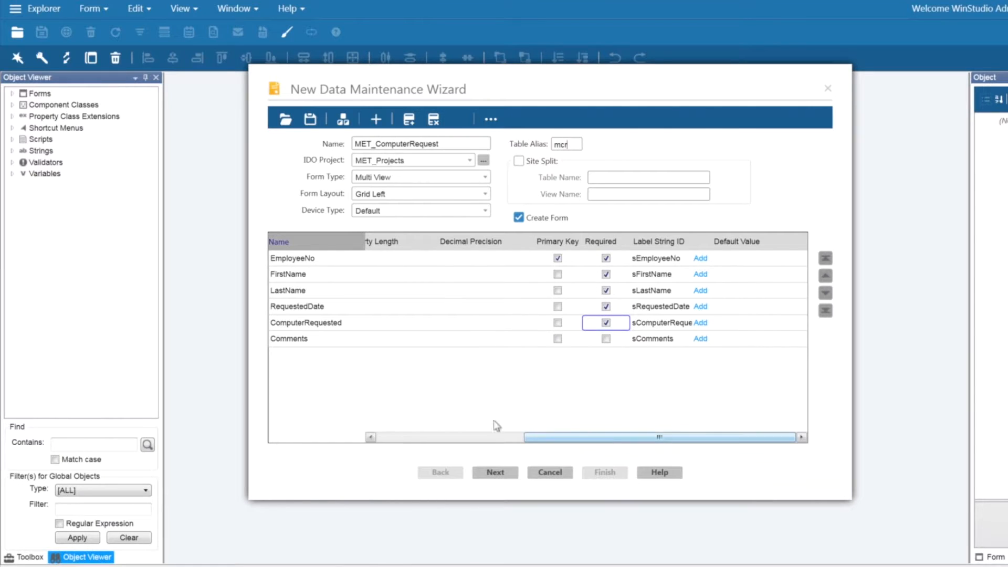
pyautogui.click(556, 306)
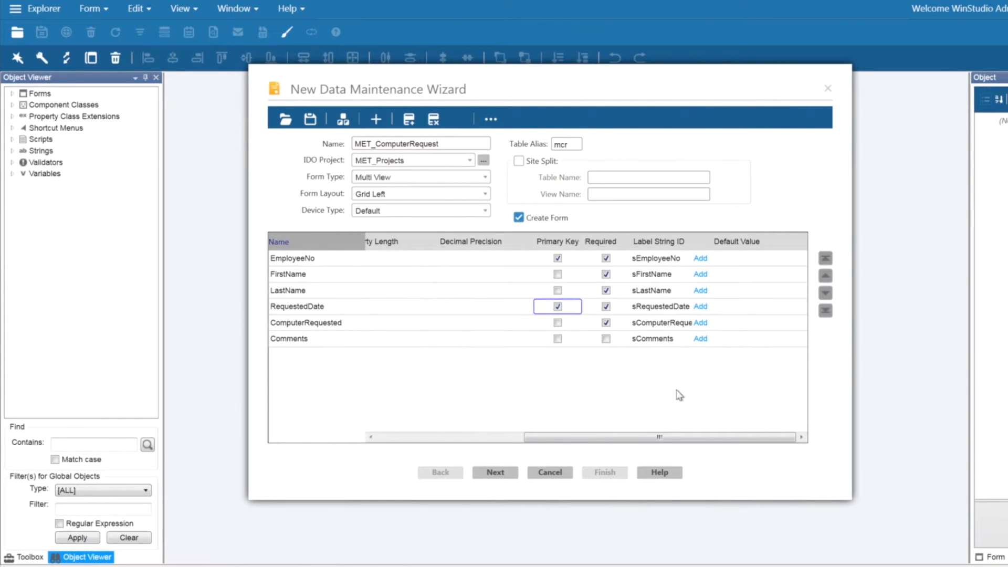
pyautogui.click(557, 306)
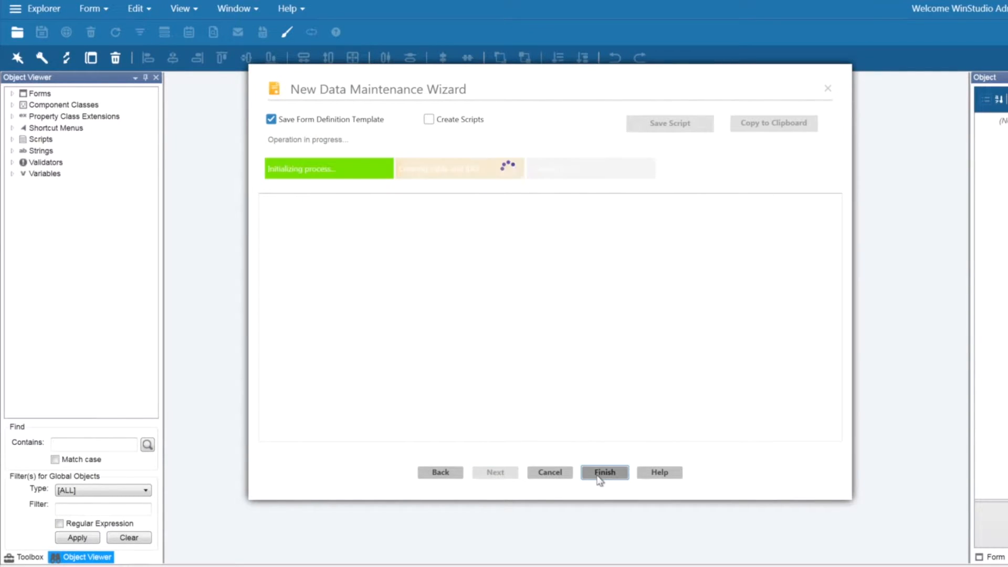
pyautogui.click(604, 472)
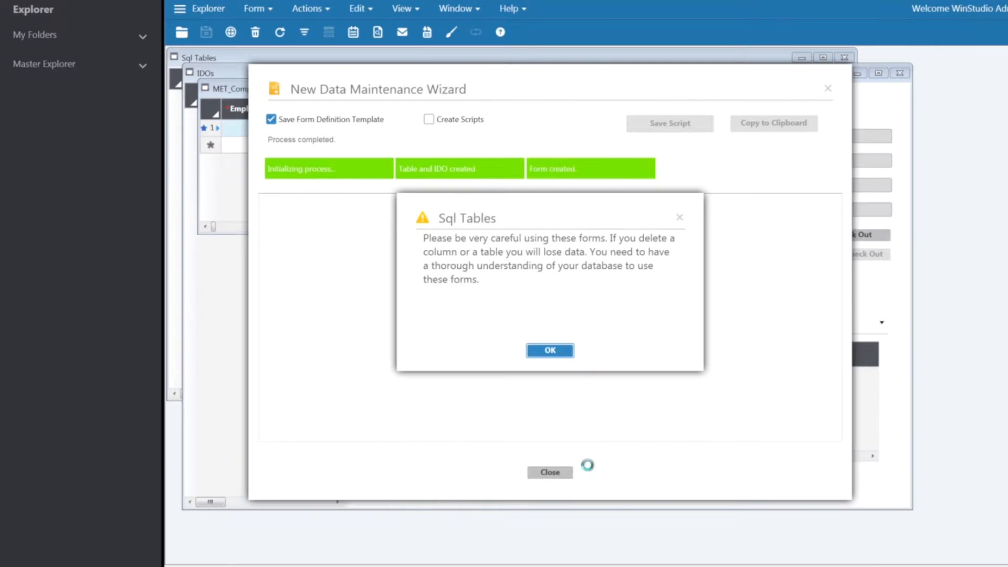
pyautogui.click(550, 350)
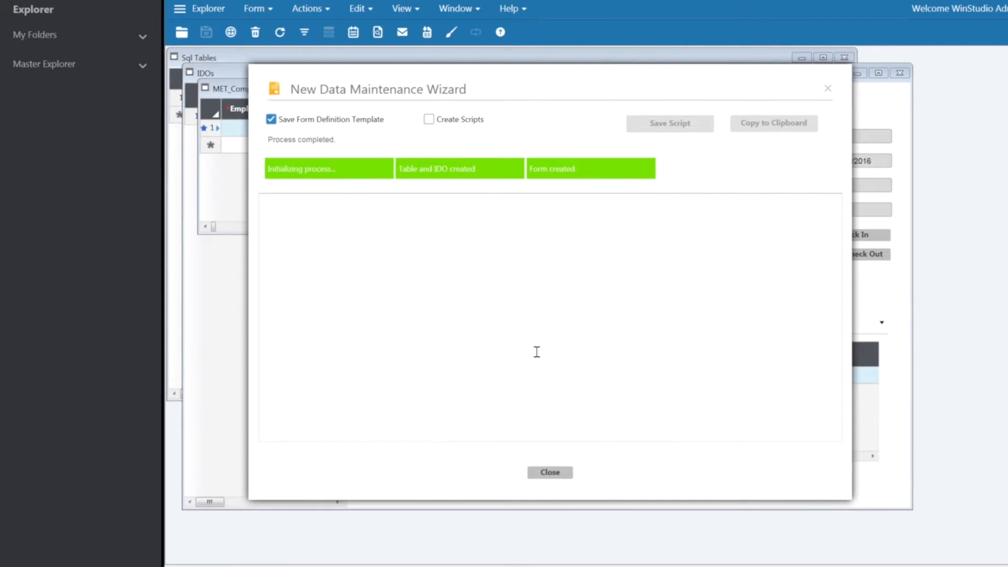
pyautogui.click(549, 473)
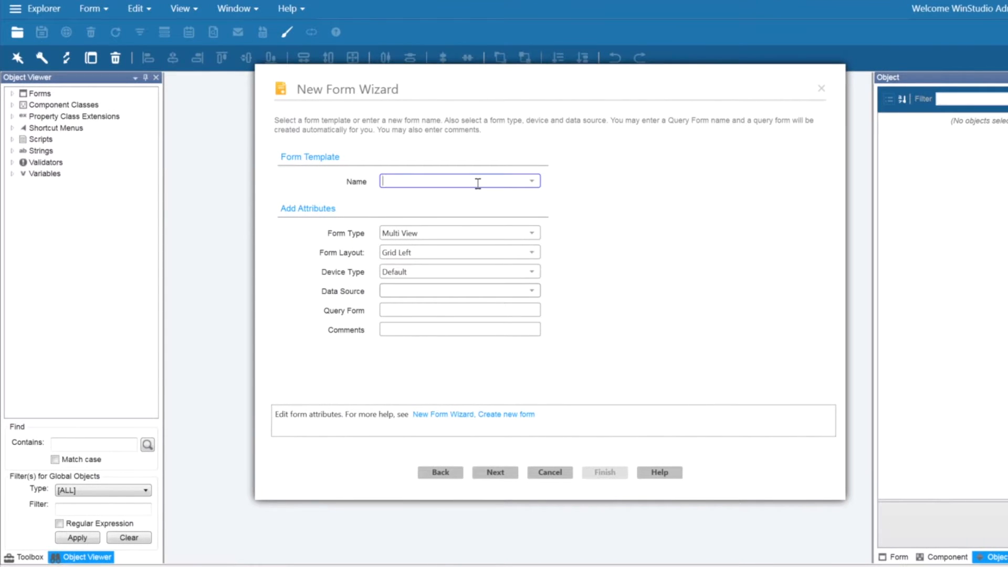
# Create the MET_ServerReqWidget form from scratch on the MET_ComputerRequest data source
pyautogui.write('MET_ServerReqWidget')
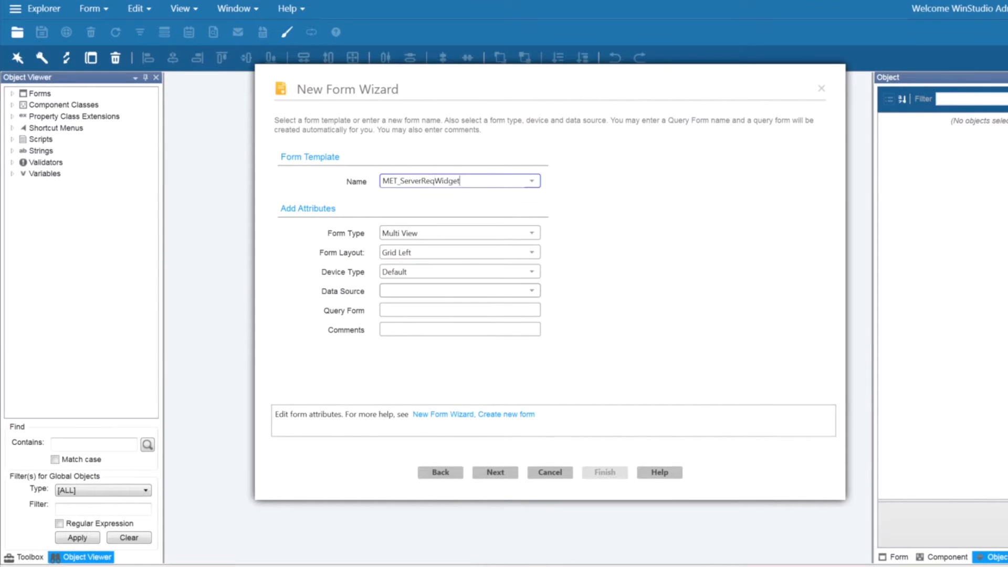
pyautogui.click(531, 290)
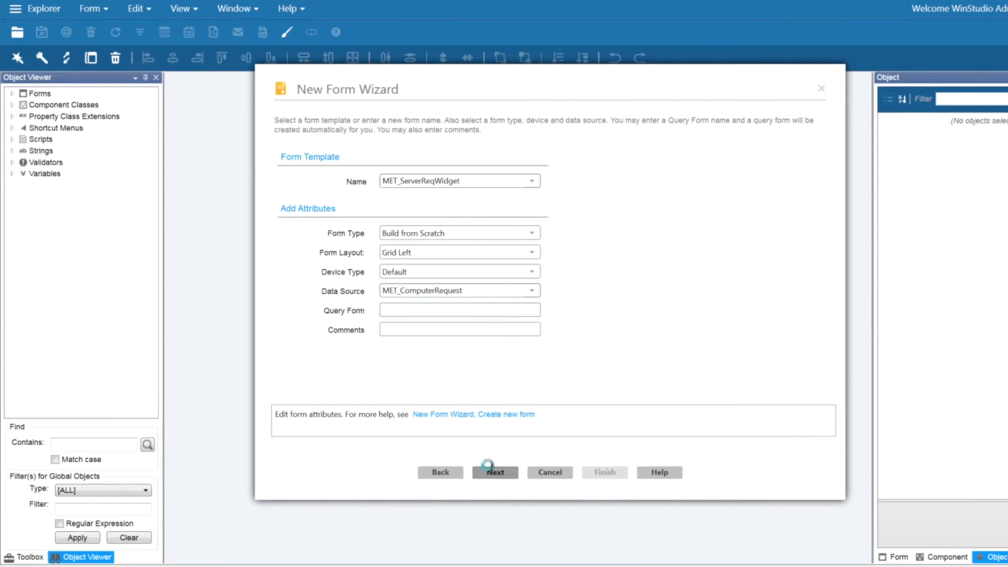
pyautogui.click(495, 473)
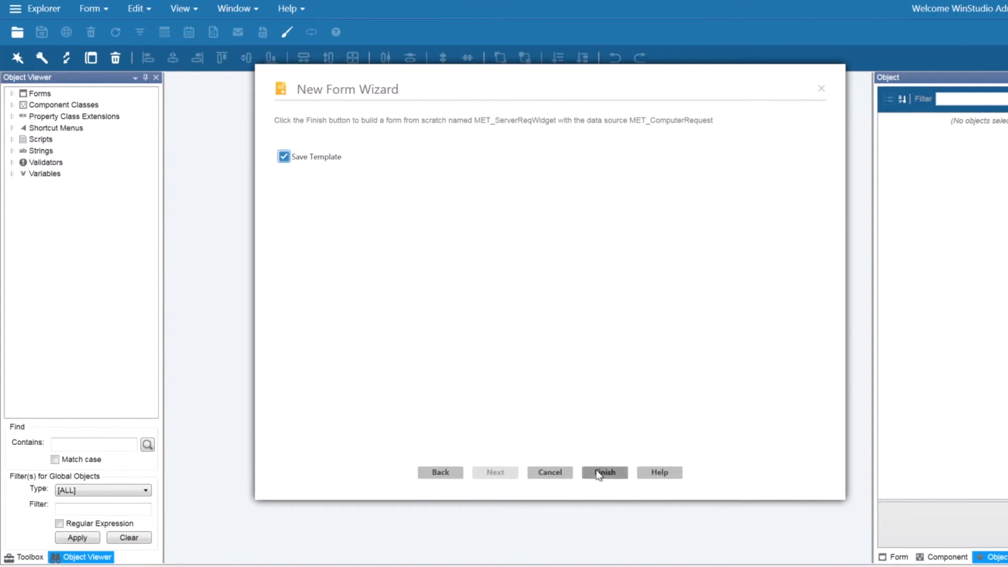
pyautogui.click(604, 472)
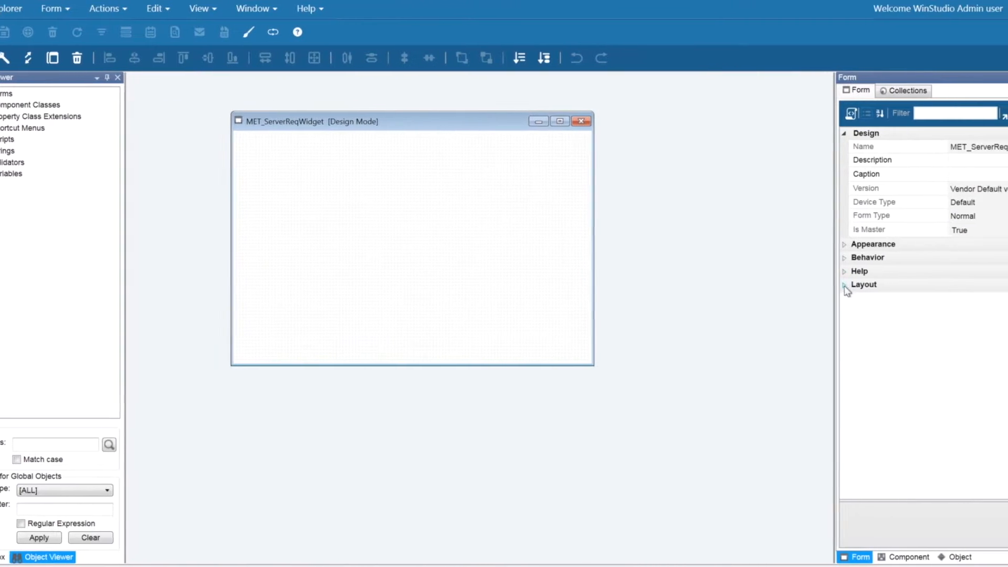
# Lay out the collection fields on the form, positioning the Requested Date field
pyautogui.click(845, 284)
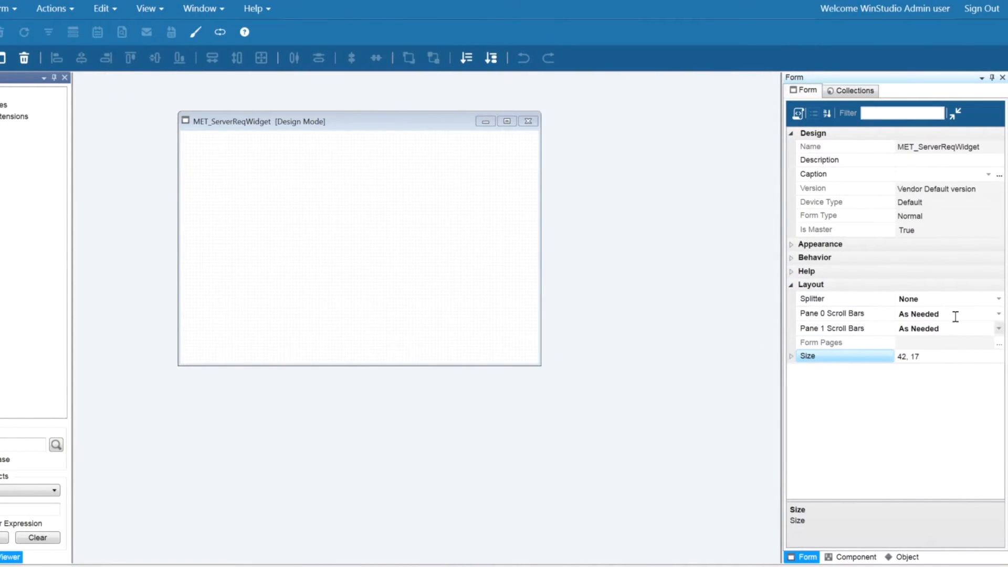
pyautogui.click(851, 89)
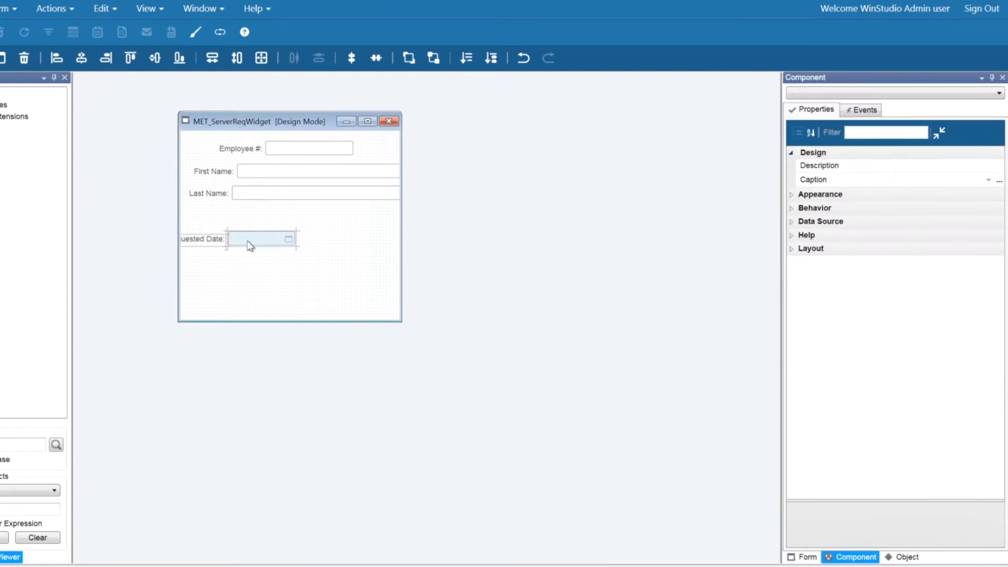
pyautogui.click(806, 556)
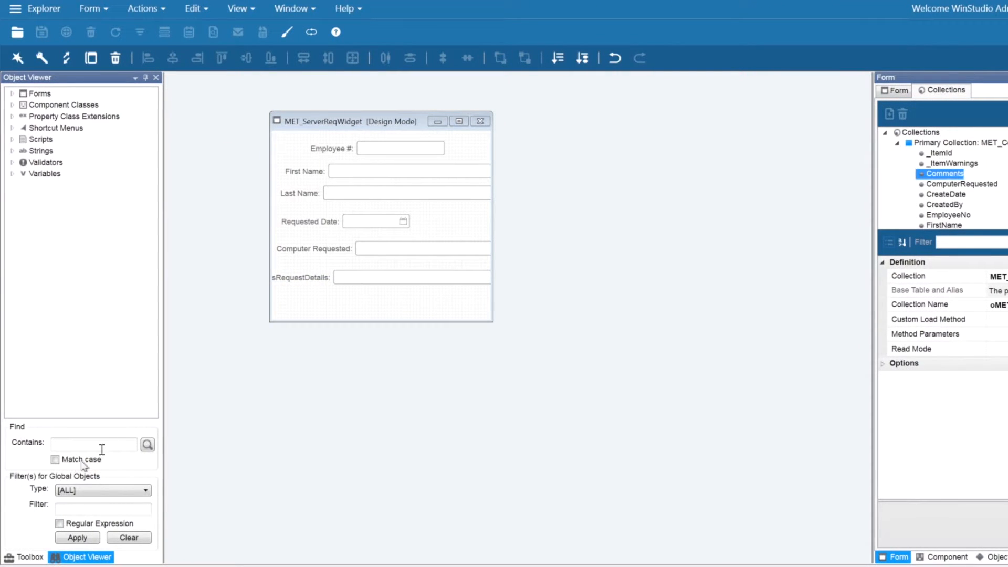
# Draw a button from the Toolbox below the request details
pyautogui.click(29, 557)
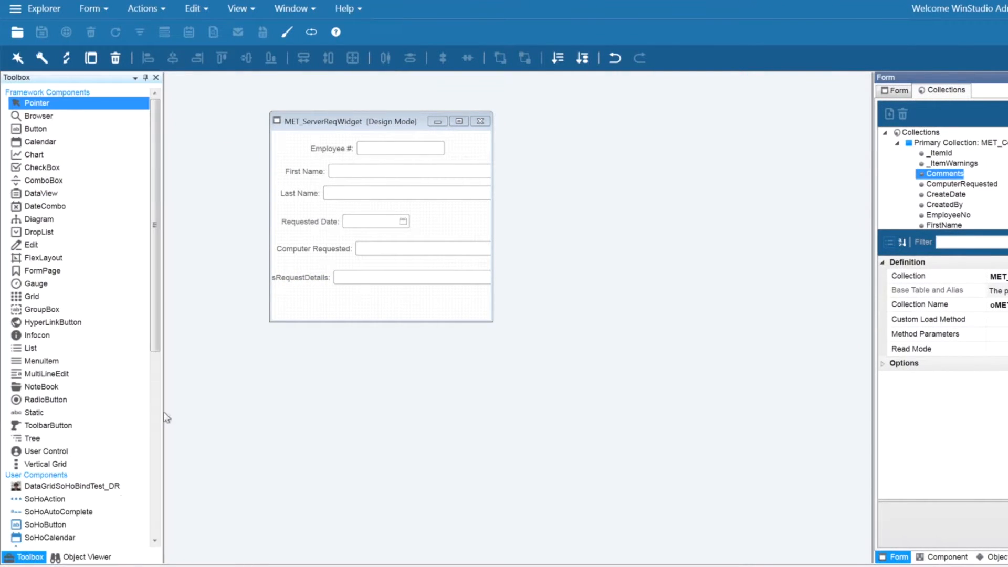
pyautogui.click(37, 128)
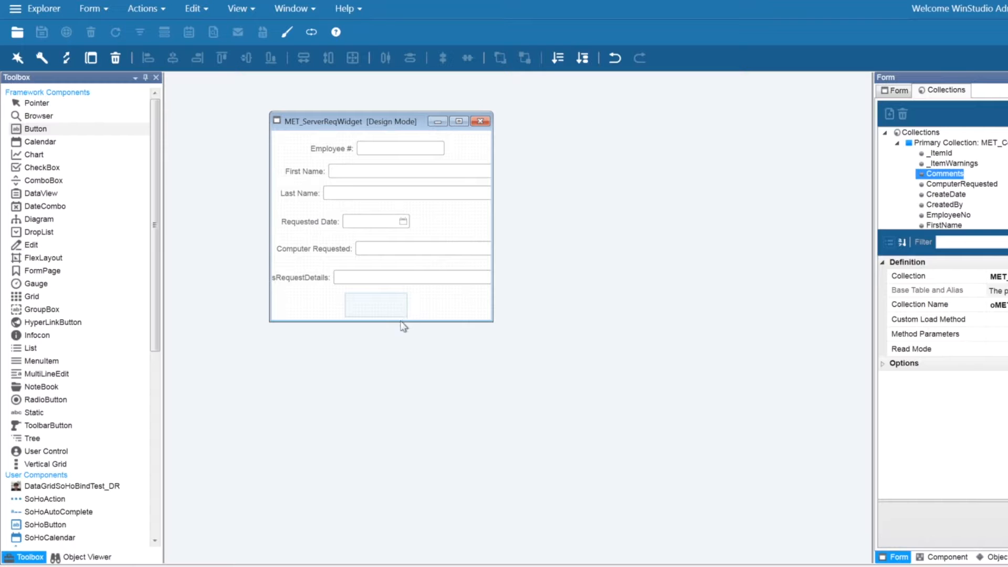
pyautogui.click(378, 304)
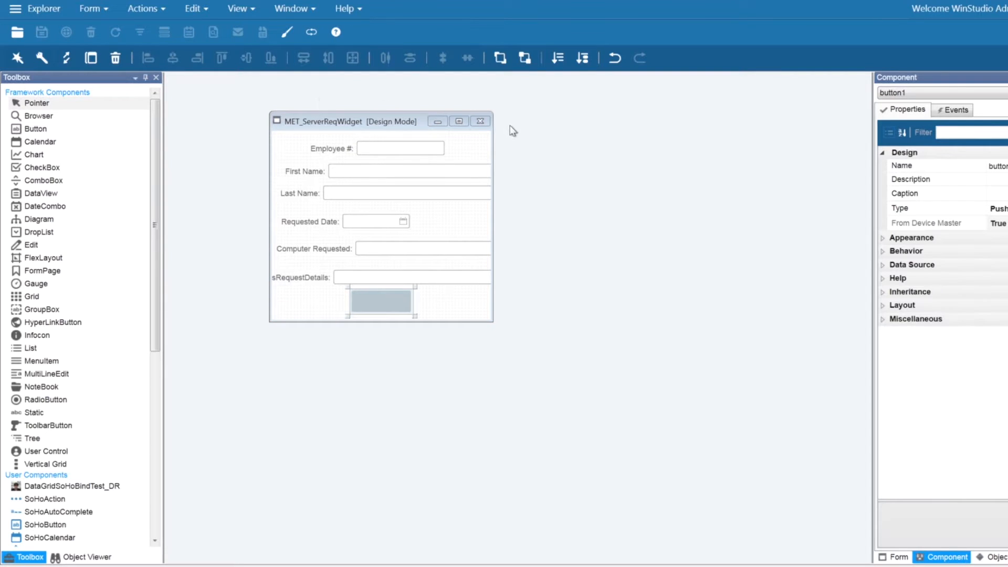
# Close the form, reopen MET_ServerReqWidget from recent forms, and enter Design Mode
pyautogui.click(479, 120)
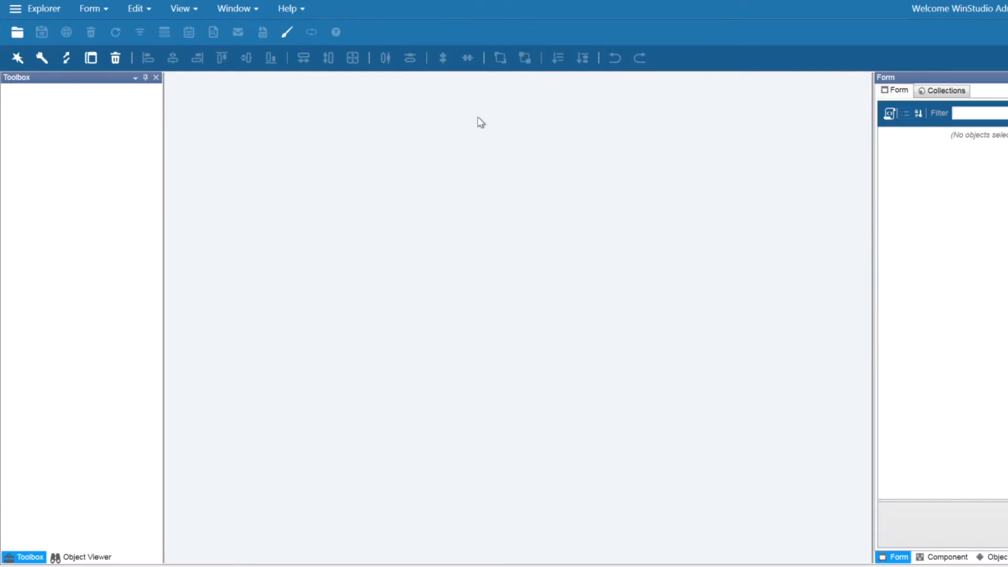
pyautogui.click(90, 9)
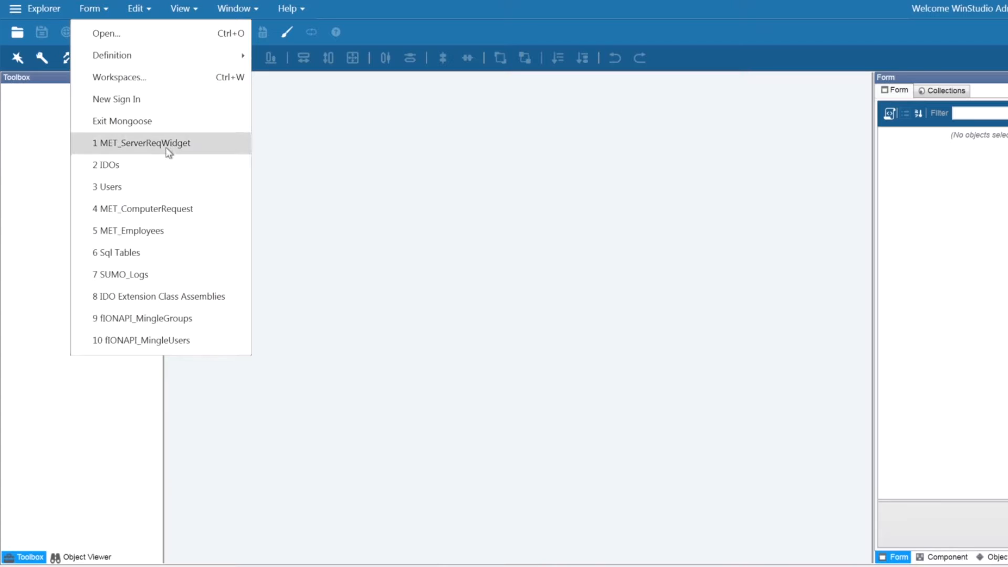
pyautogui.click(143, 142)
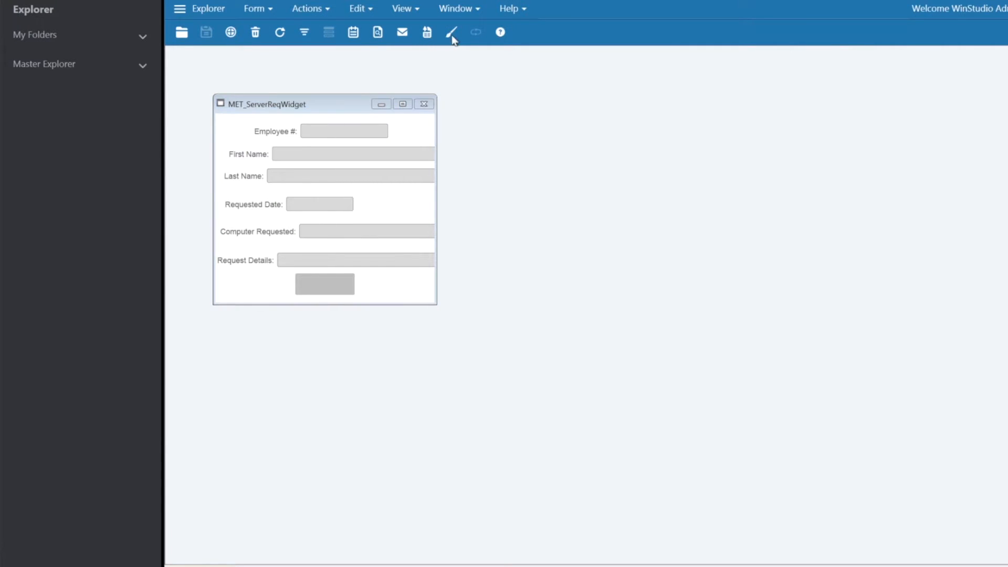
pyautogui.click(452, 32)
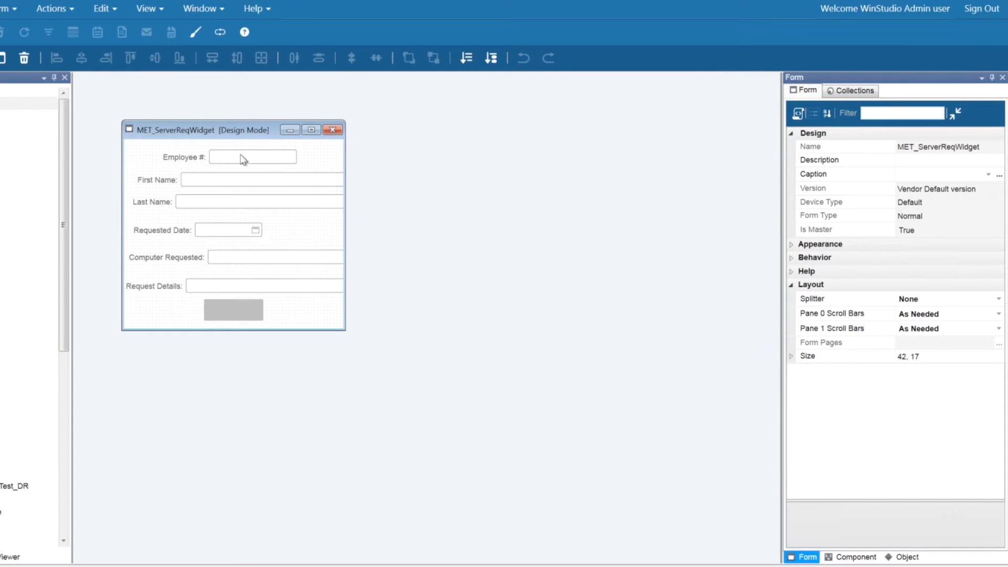
# Left-align the field labels and caption the button with new string sSubmitReq = SUBMIT
pyautogui.click(148, 202)
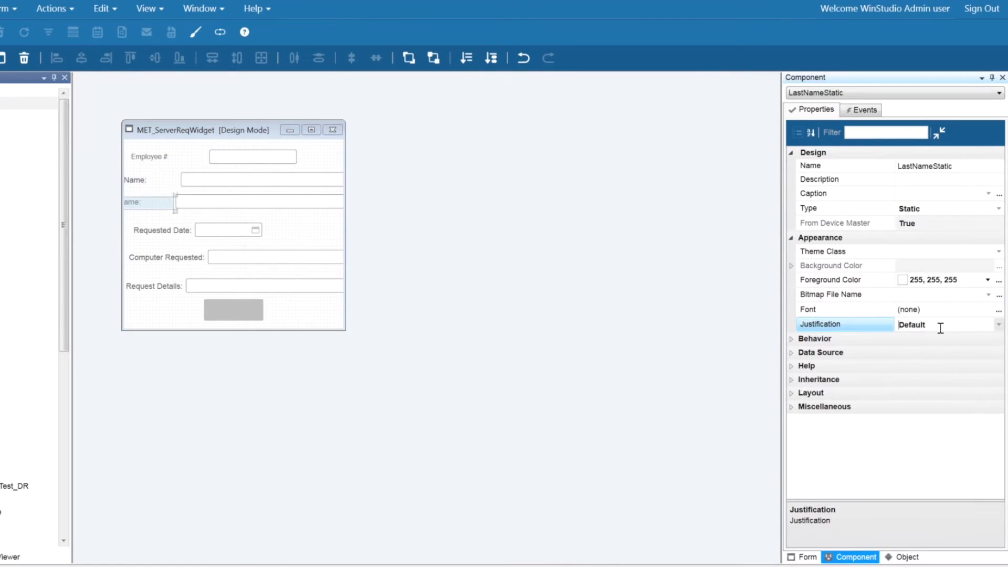
pyautogui.click(154, 286)
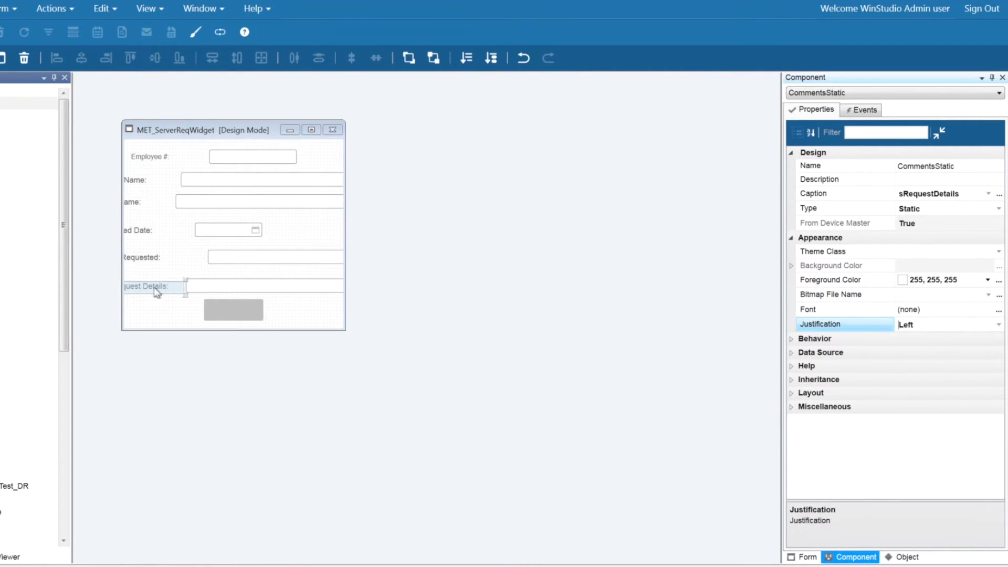
pyautogui.click(253, 157)
pyautogui.write('s')
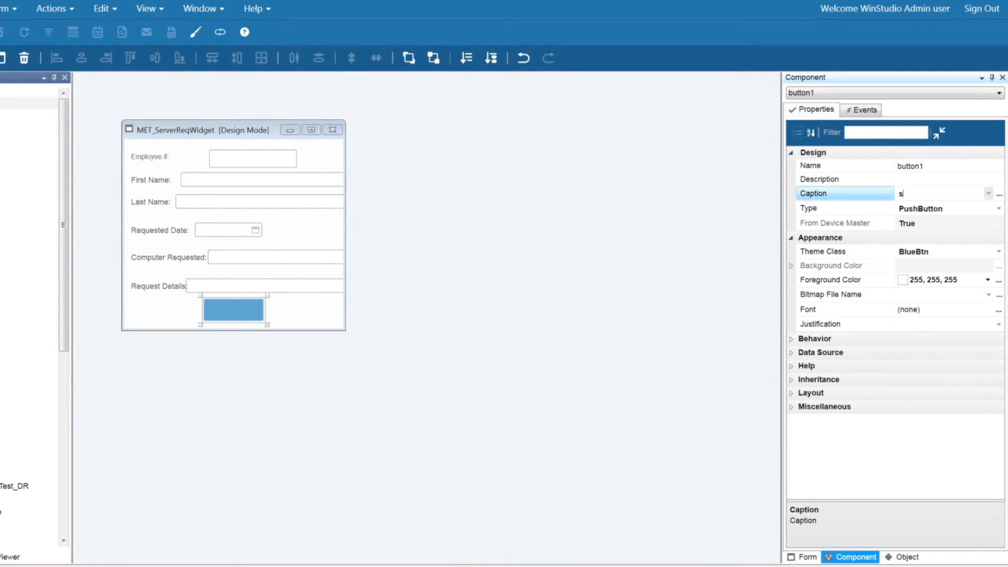
pyautogui.click(999, 192)
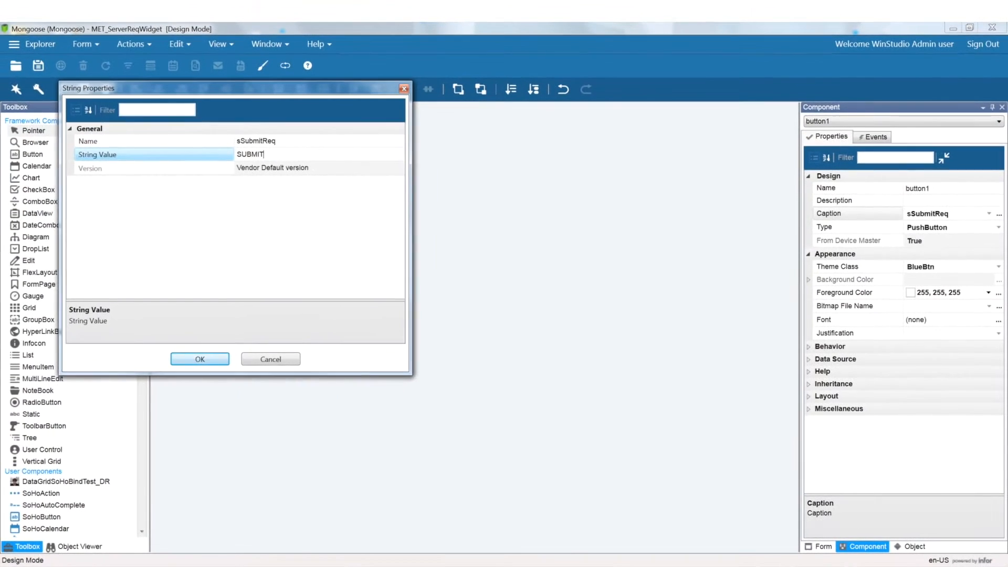
pyautogui.click(200, 358)
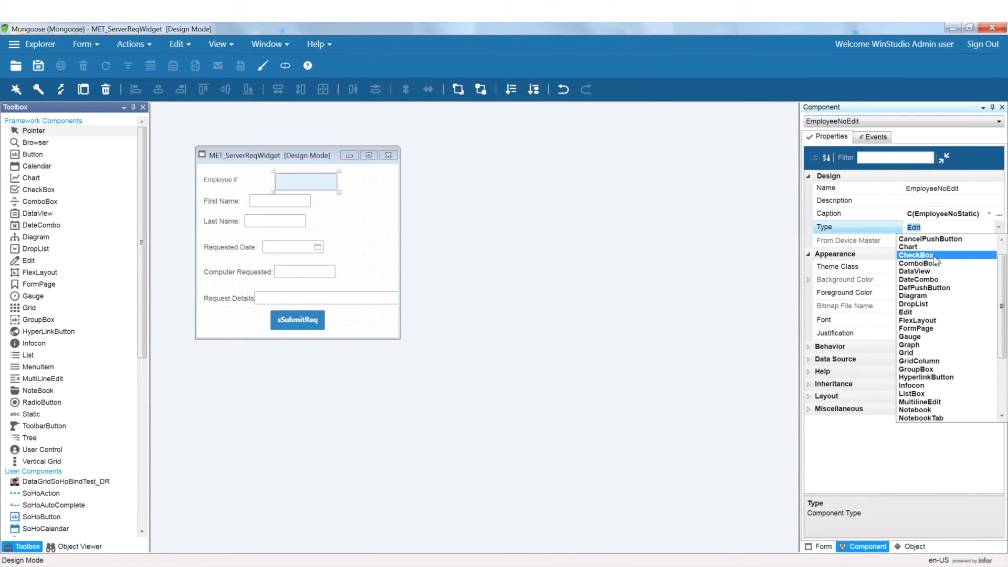
# Change Employee # and Computer Requested into ComboBox fields
pyautogui.click(920, 263)
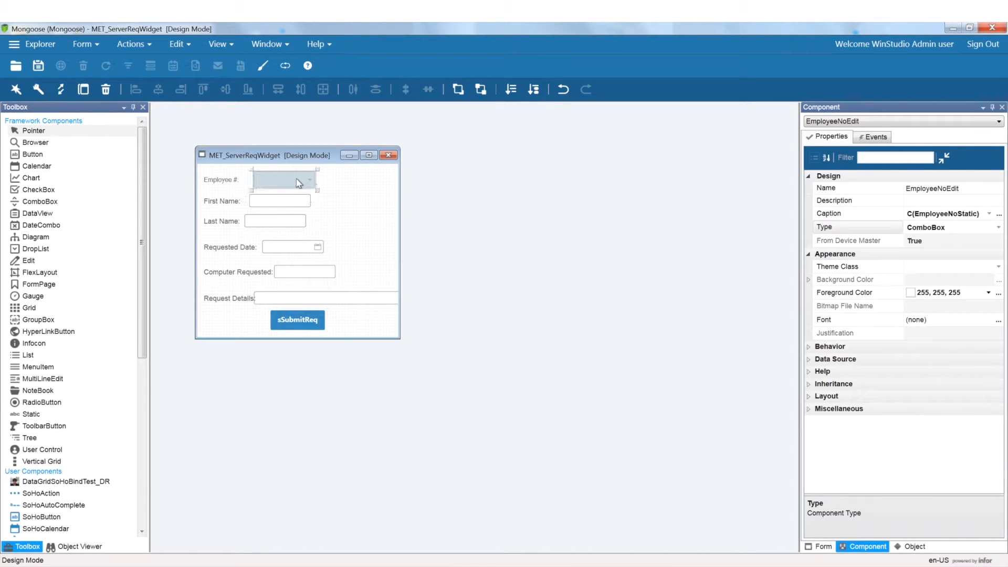
pyautogui.click(304, 271)
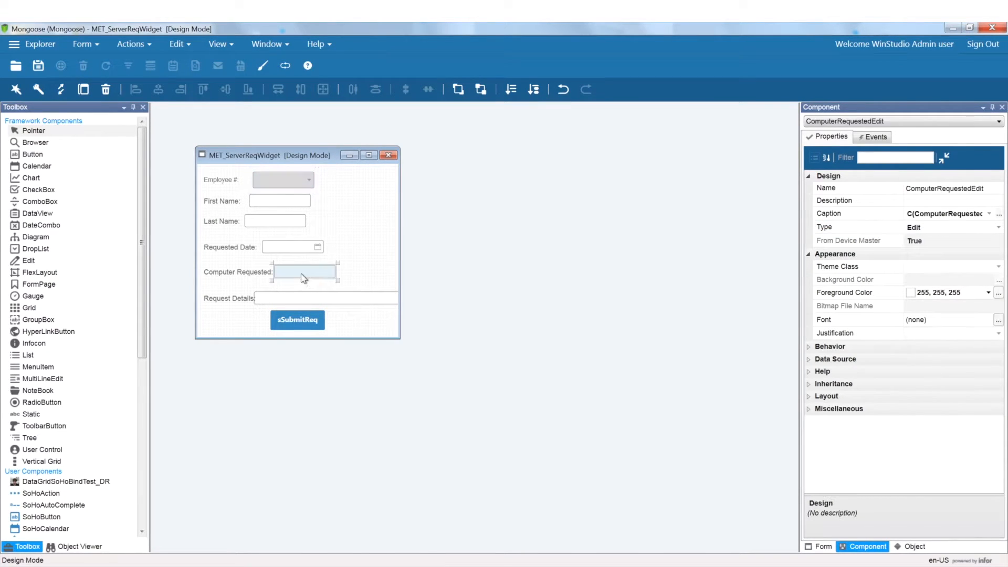
pyautogui.click(998, 226)
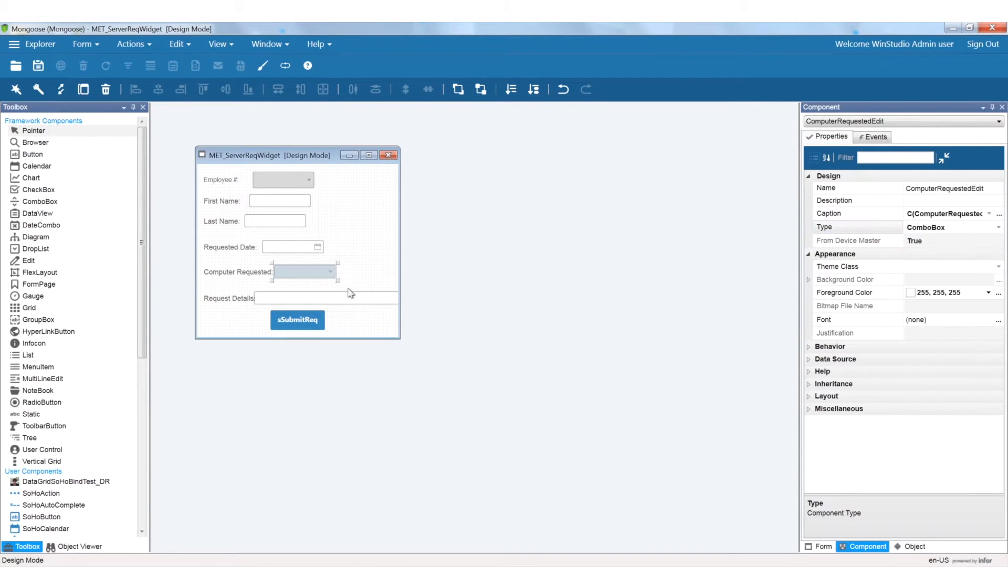
pyautogui.click(279, 201)
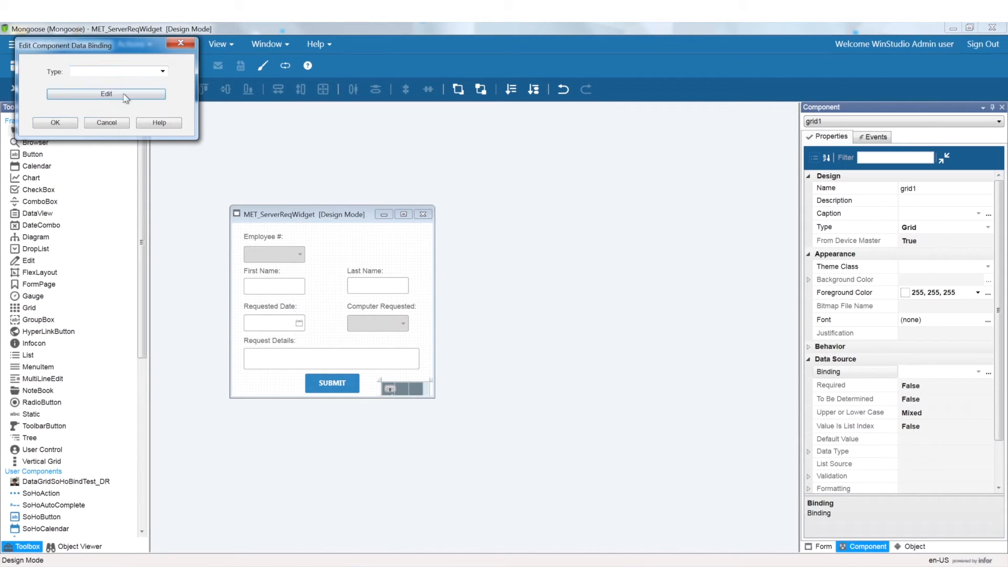
# Bind the grid to Primary Collection Grid and expand its Behavior properties
pyautogui.click(163, 71)
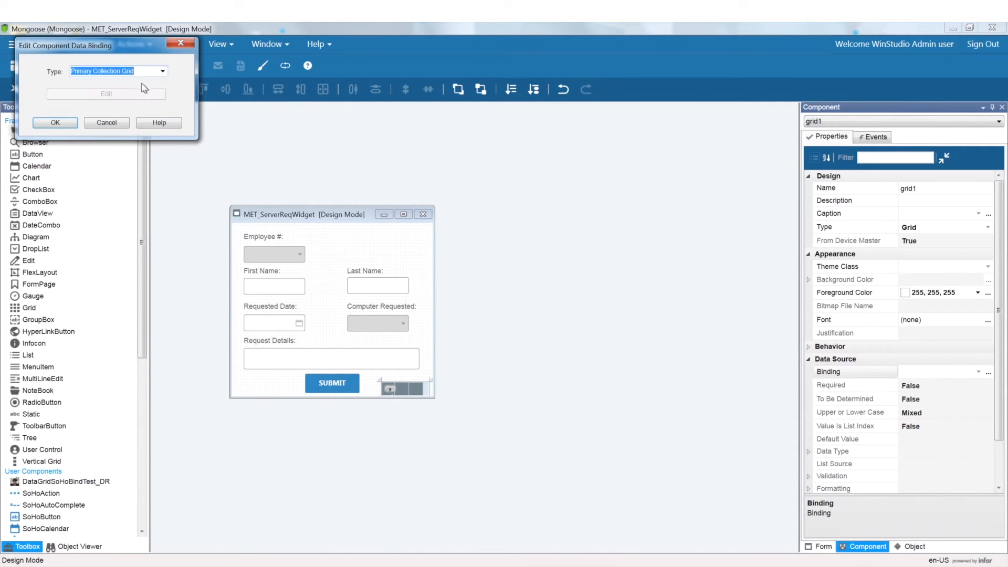
pyautogui.click(55, 123)
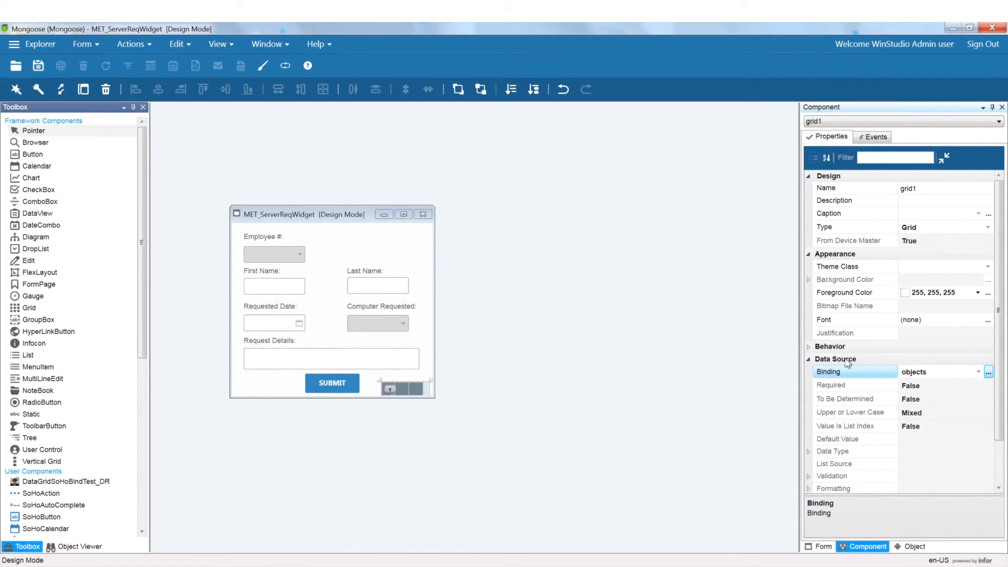
pyautogui.click(830, 346)
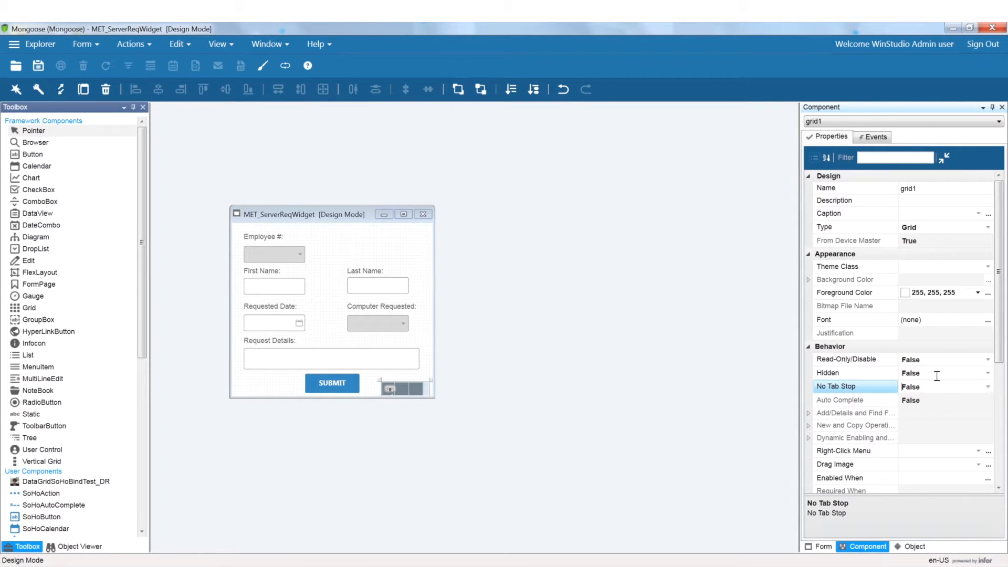
pyautogui.click(945, 373)
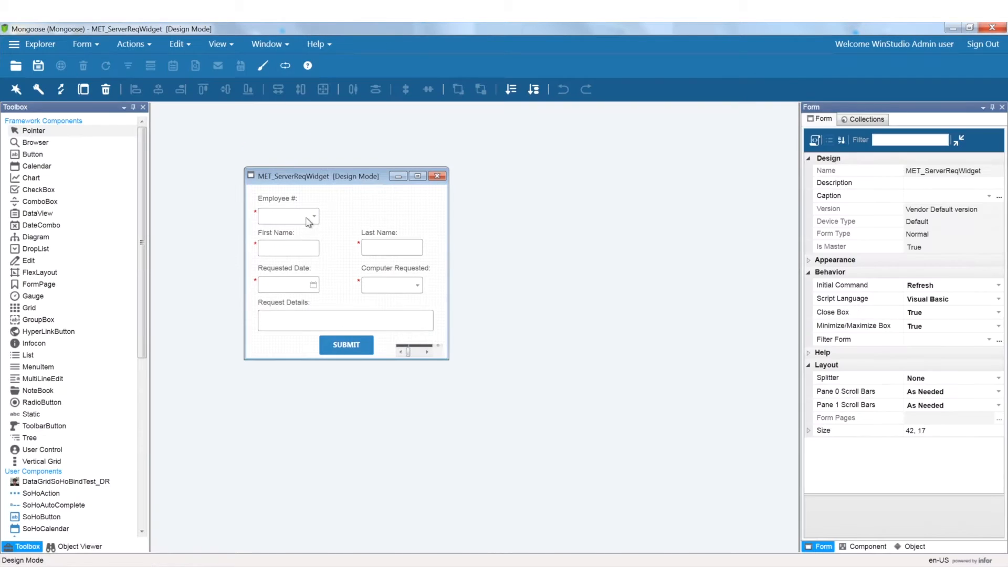
# Name the table MET_Employees, add a LastName String property, and proceed to creation
pyautogui.click(288, 285)
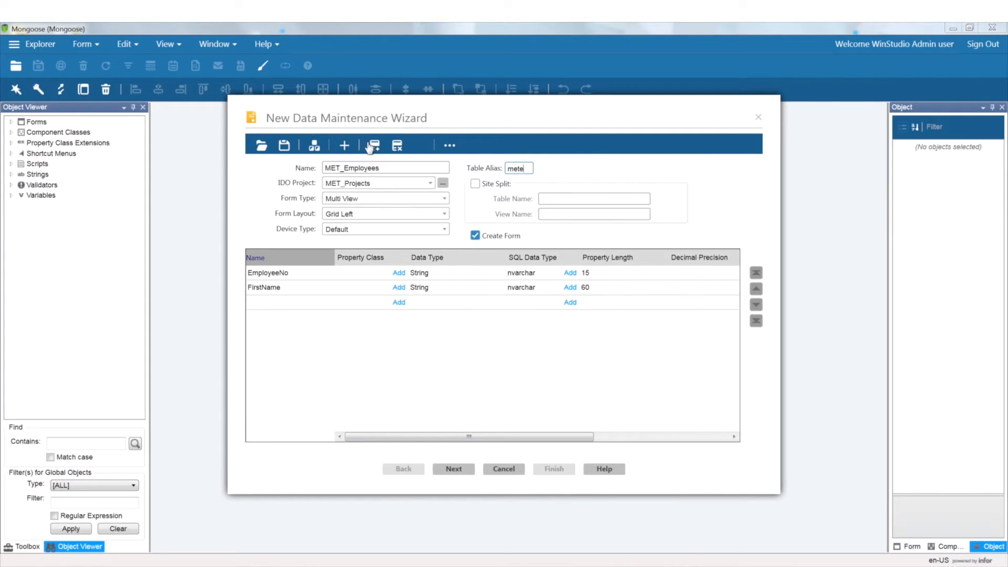
pyautogui.click(496, 302)
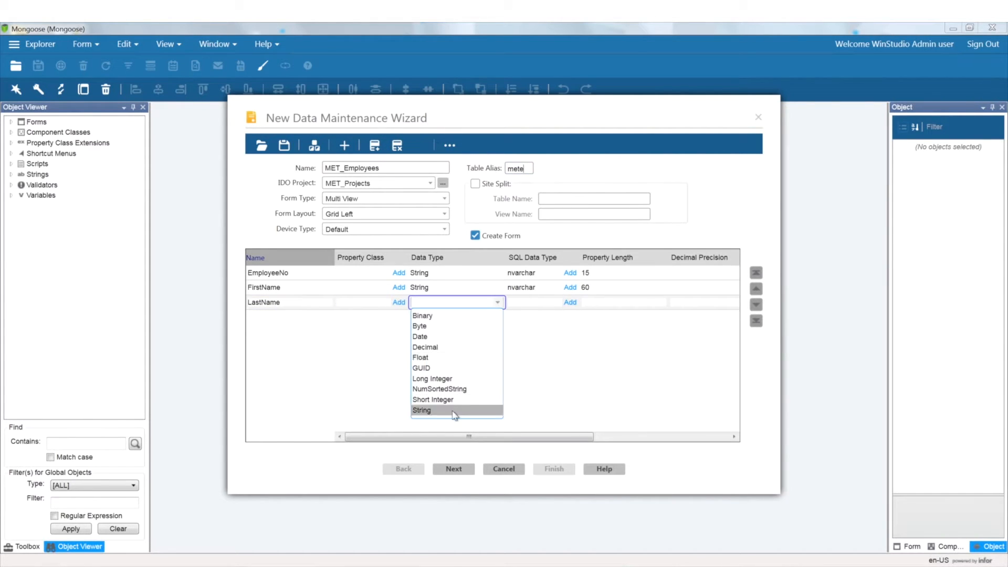
pyautogui.click(421, 410)
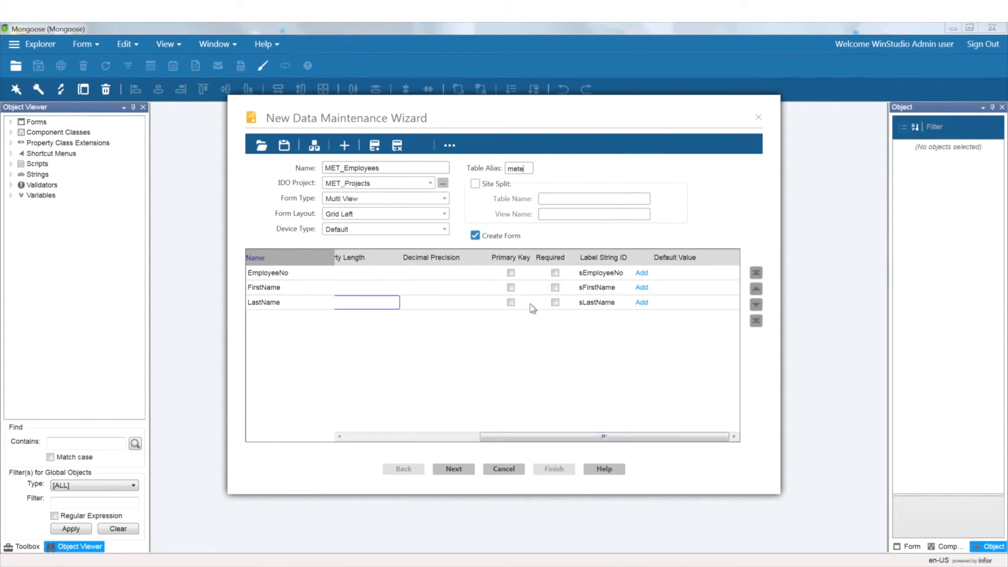
pyautogui.click(454, 468)
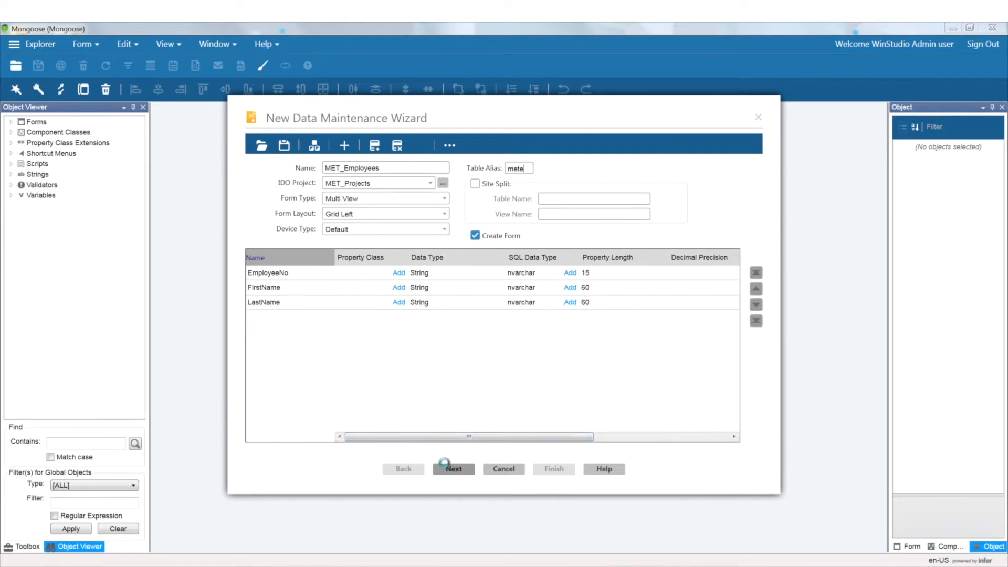
pyautogui.click(453, 468)
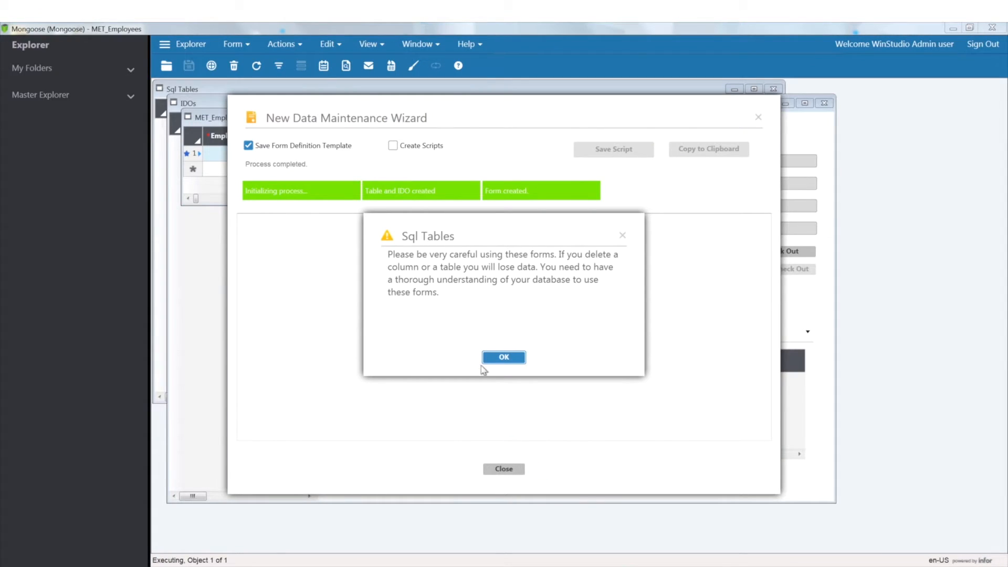
# Dismiss the data-loss warning, enter employee MET001, and close the computer request form
pyautogui.click(504, 357)
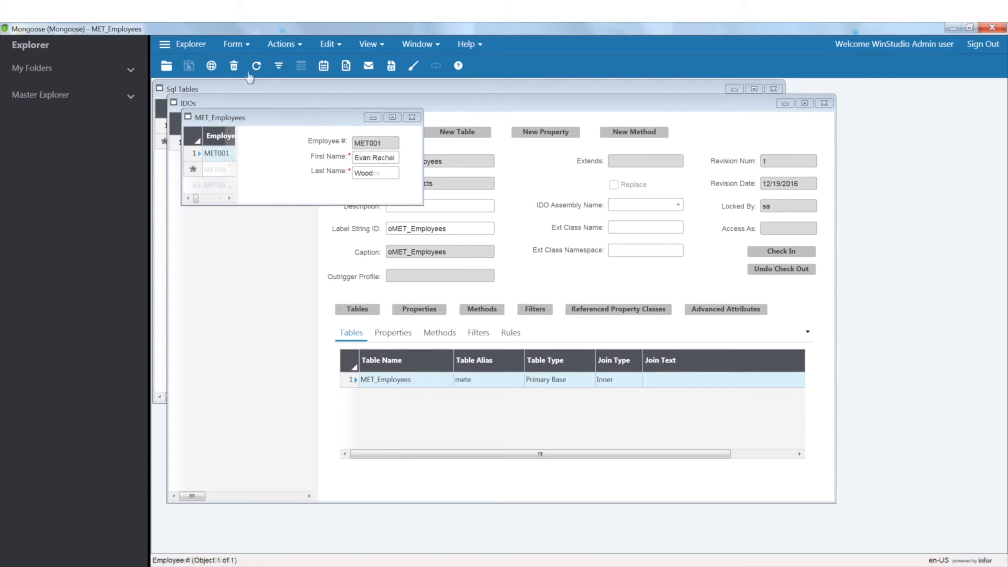
pyautogui.click(188, 65)
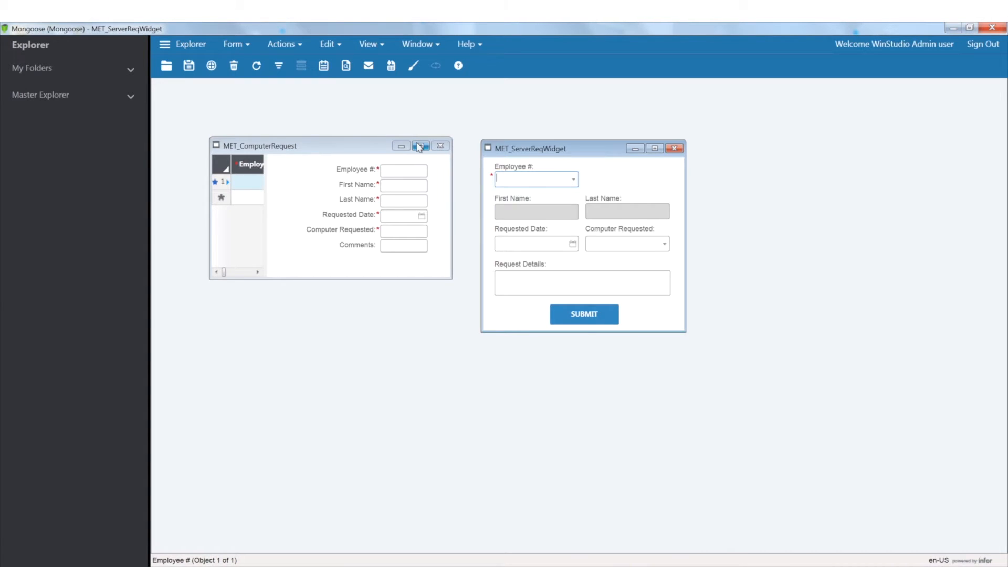
pyautogui.click(421, 146)
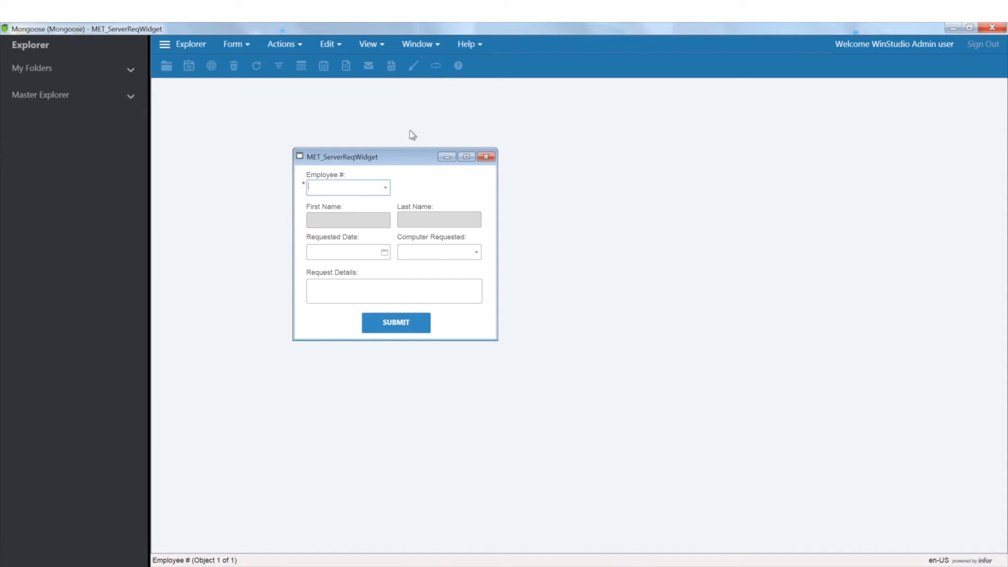
pyautogui.moveTo(487, 156)
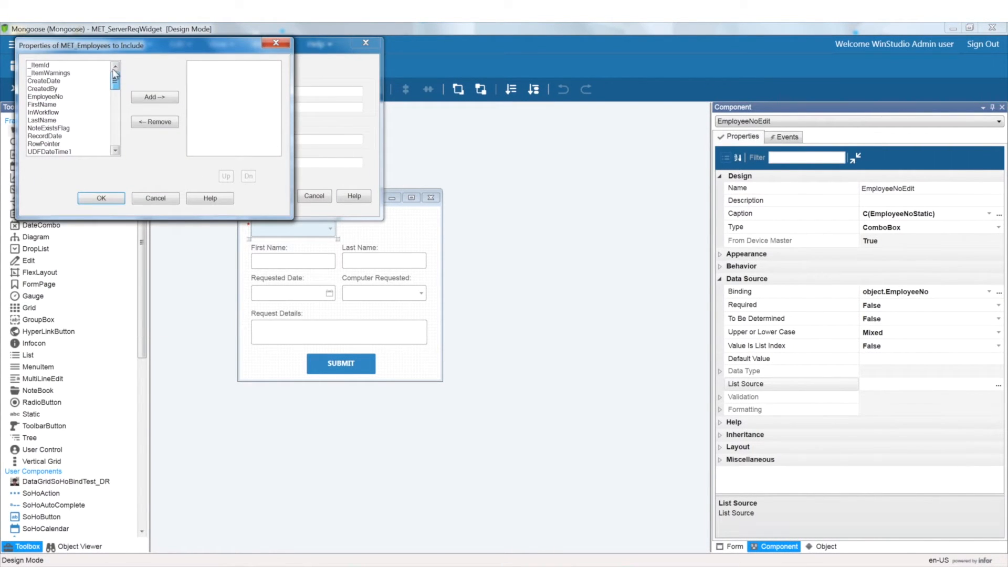
# Choose the MET_Employees list properties and order the list by EmployeeNo
pyautogui.click(42, 104)
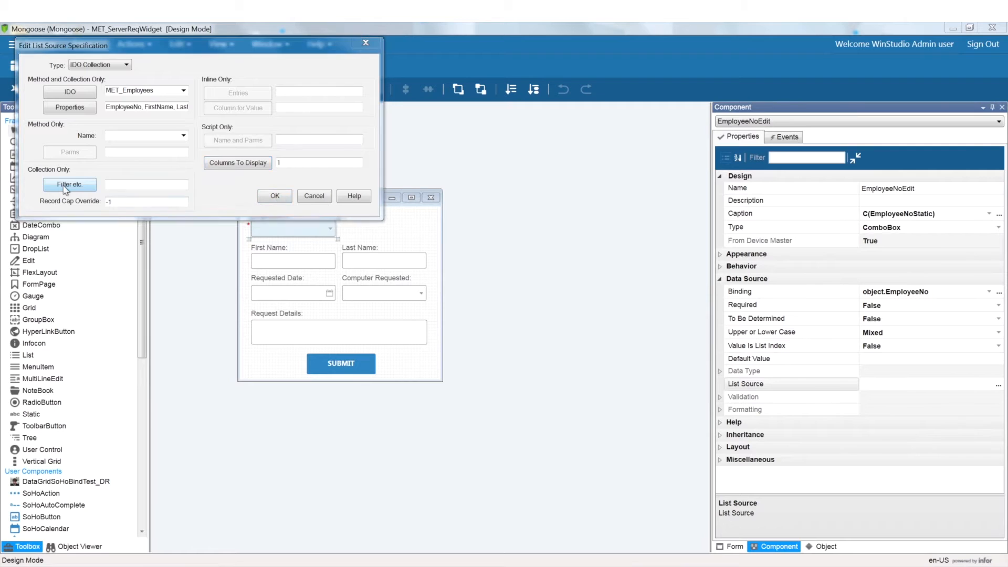
pyautogui.click(70, 185)
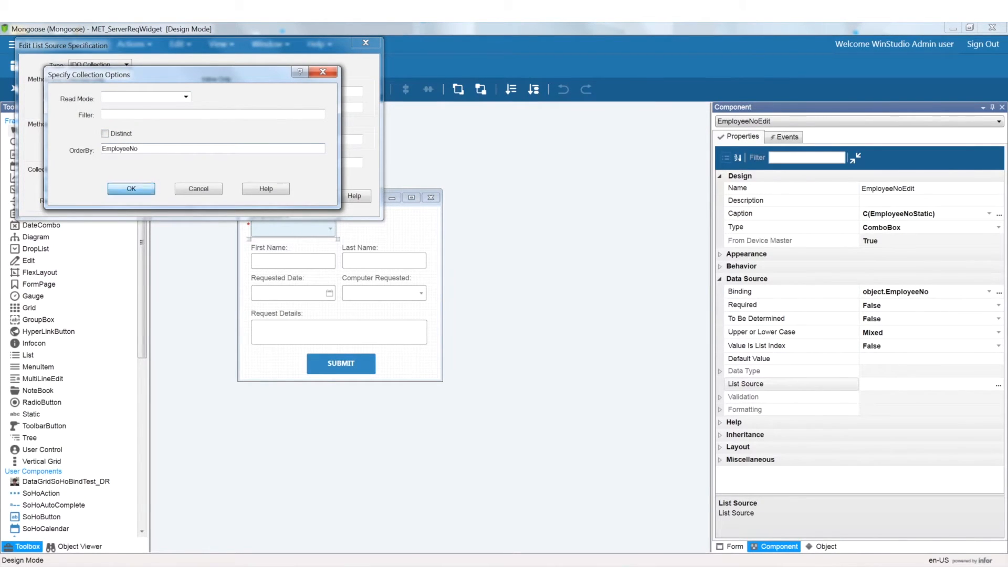
pyautogui.click(132, 188)
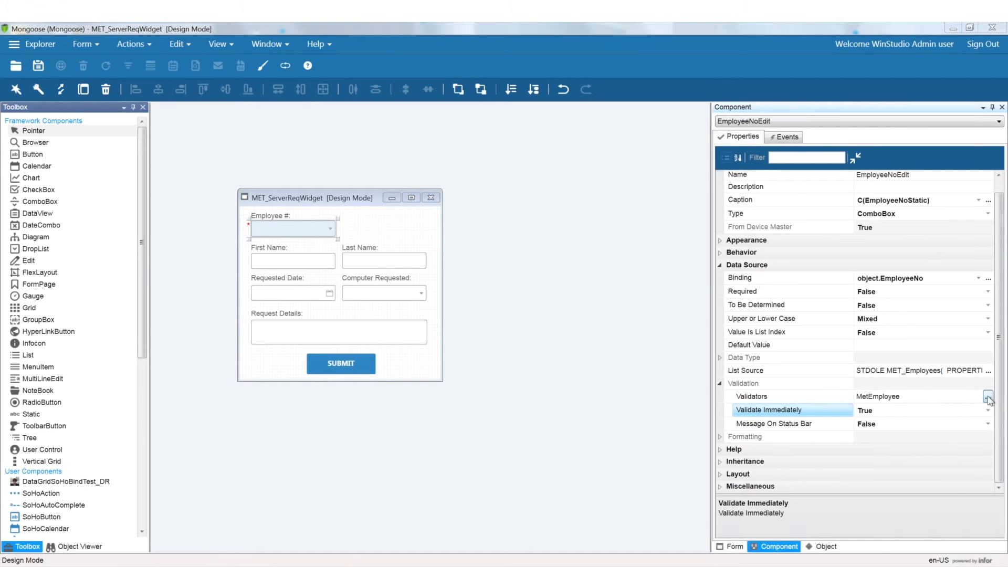
# Set the Employee # validator to In Collection against MET_Employees and choose its target components
pyautogui.click(989, 396)
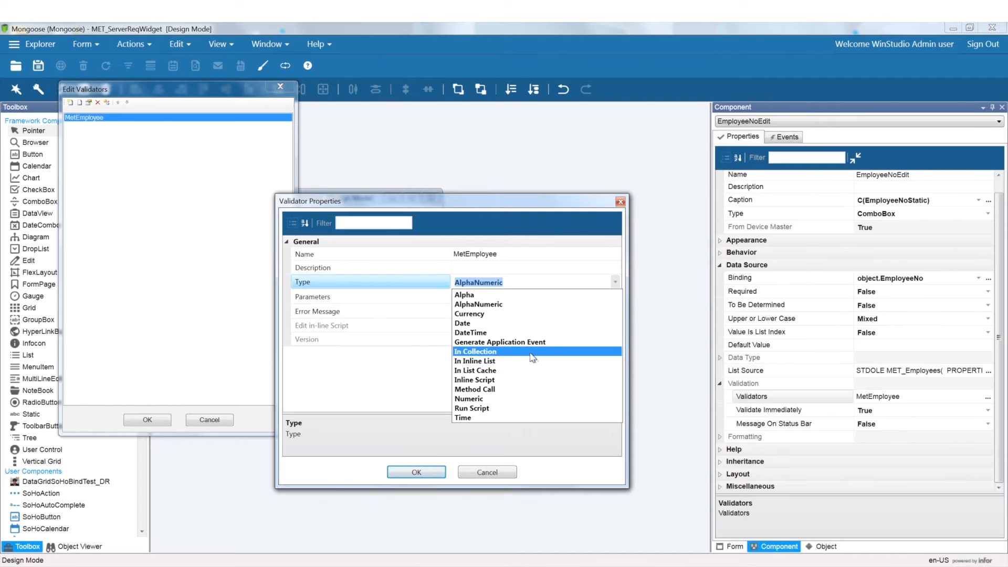
pyautogui.click(475, 351)
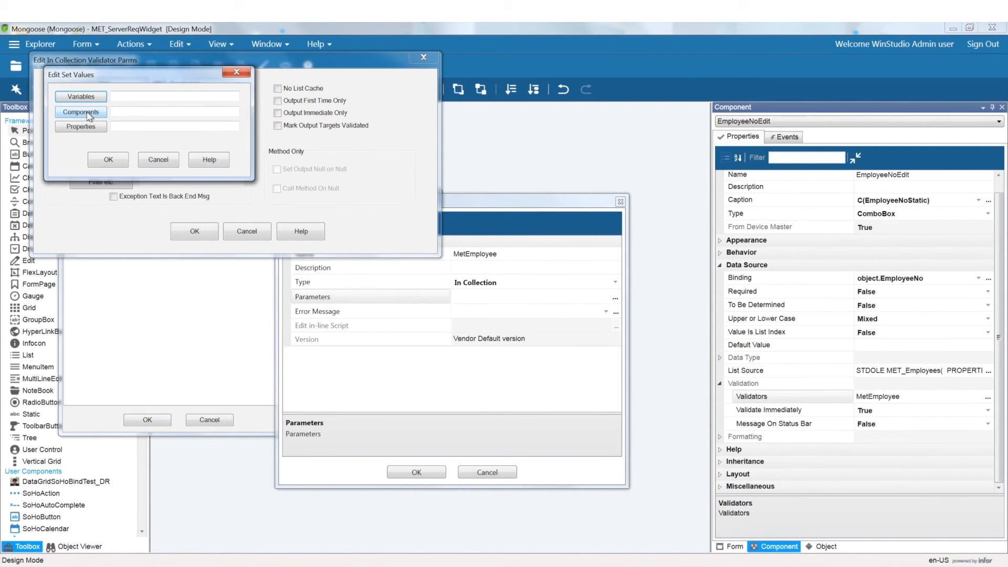
pyautogui.click(81, 112)
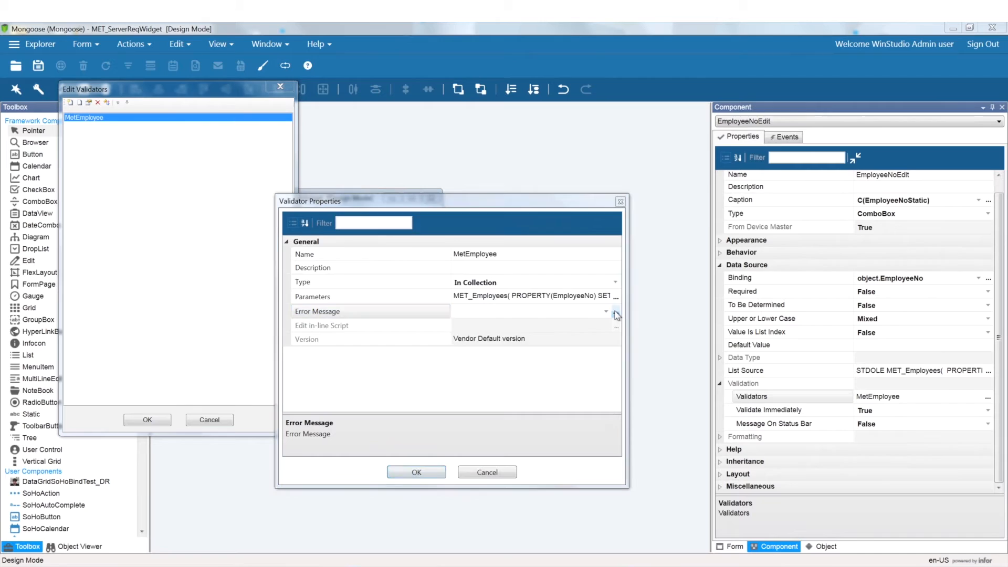
# Add the sEmployeeError and sInvalidComputer error message strings
pyautogui.click(614, 312)
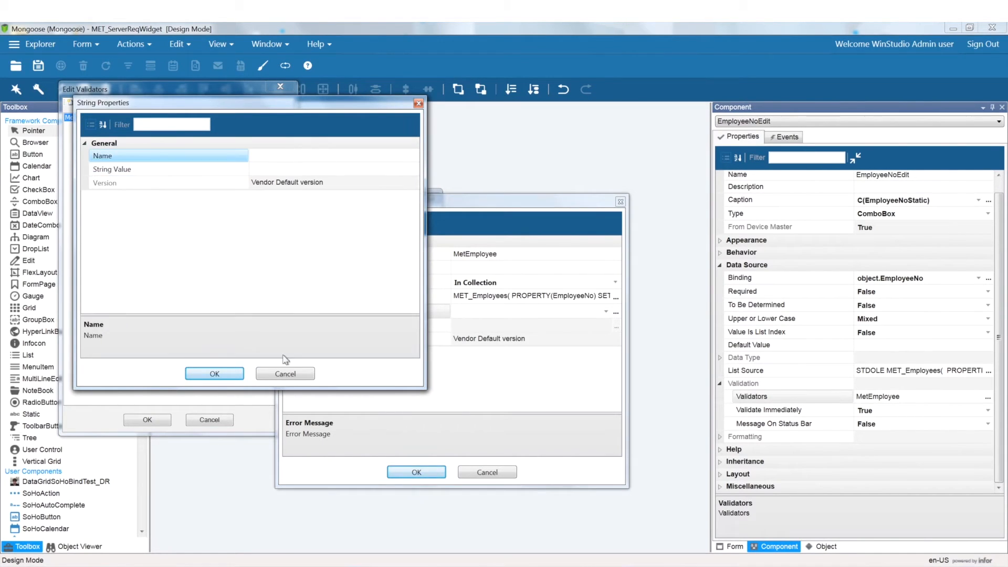
pyautogui.write('sEmployeeError')
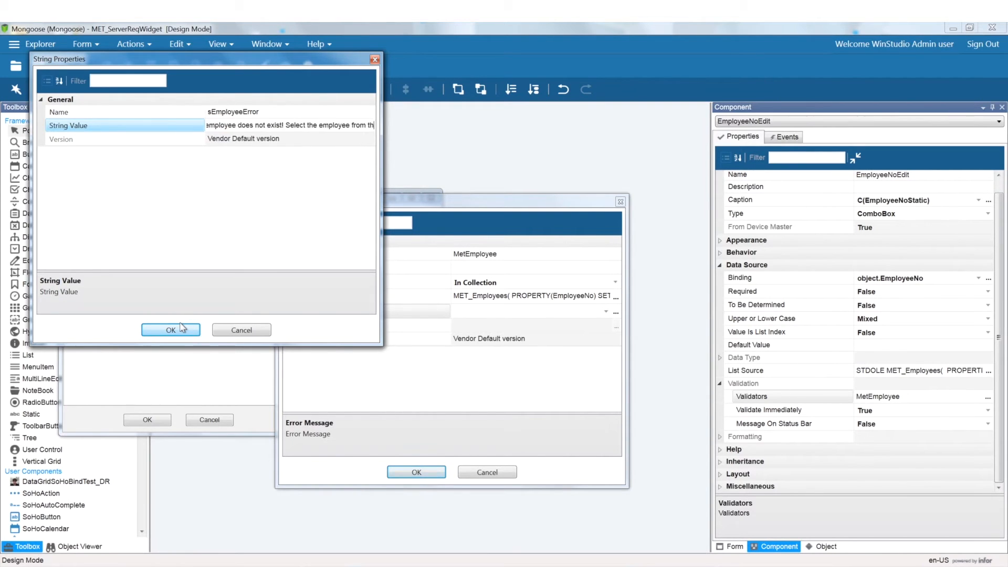
pyautogui.click(170, 330)
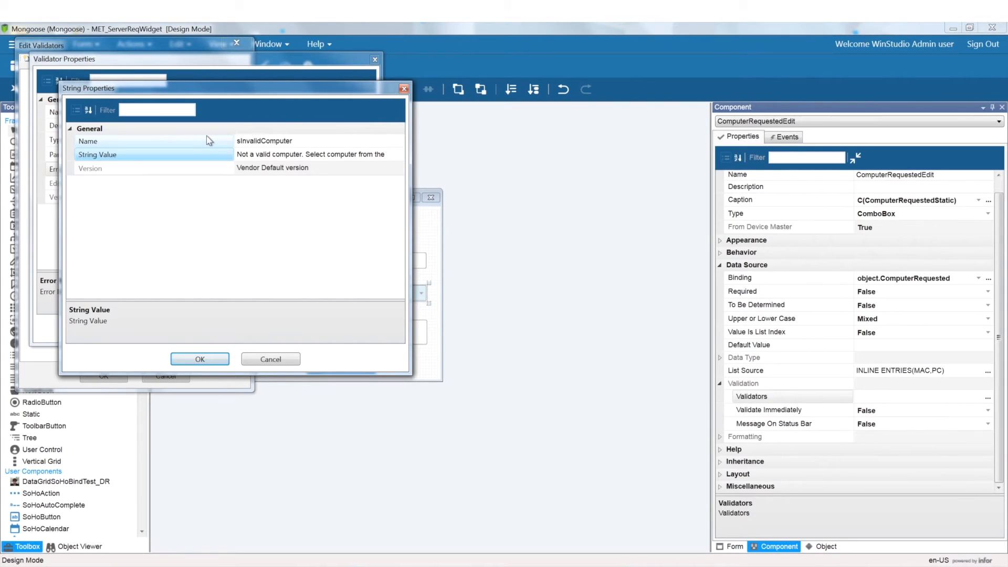
pyautogui.click(200, 358)
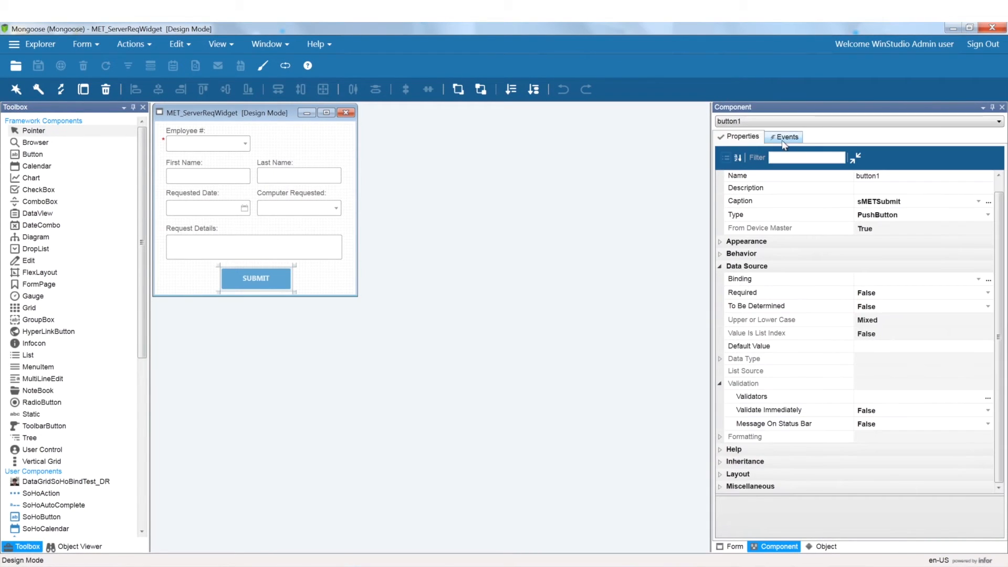
# Make the Submit button's saveEntry handler a prompt reading 'Would you like to submit this request?'
pyautogui.click(783, 137)
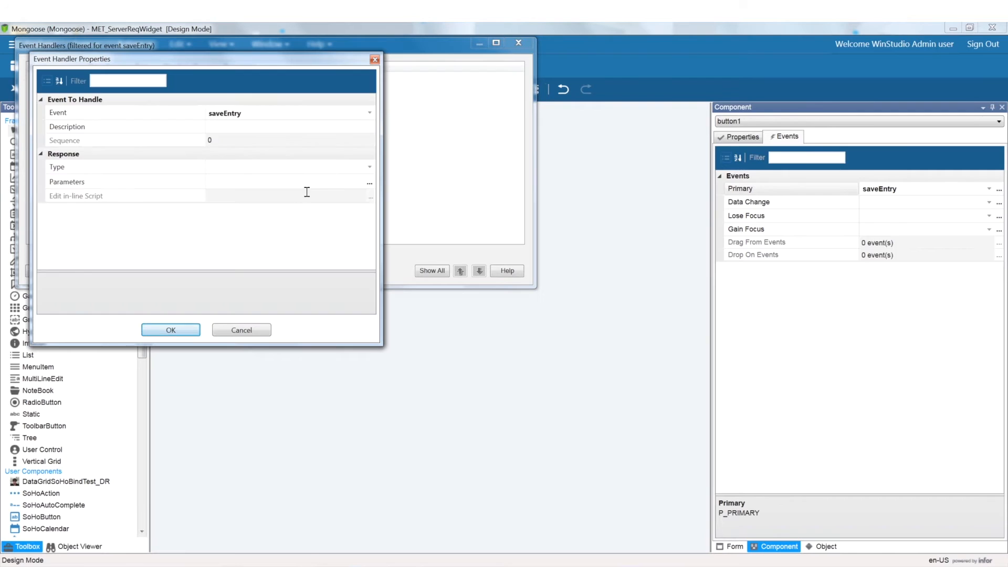
pyautogui.click(370, 183)
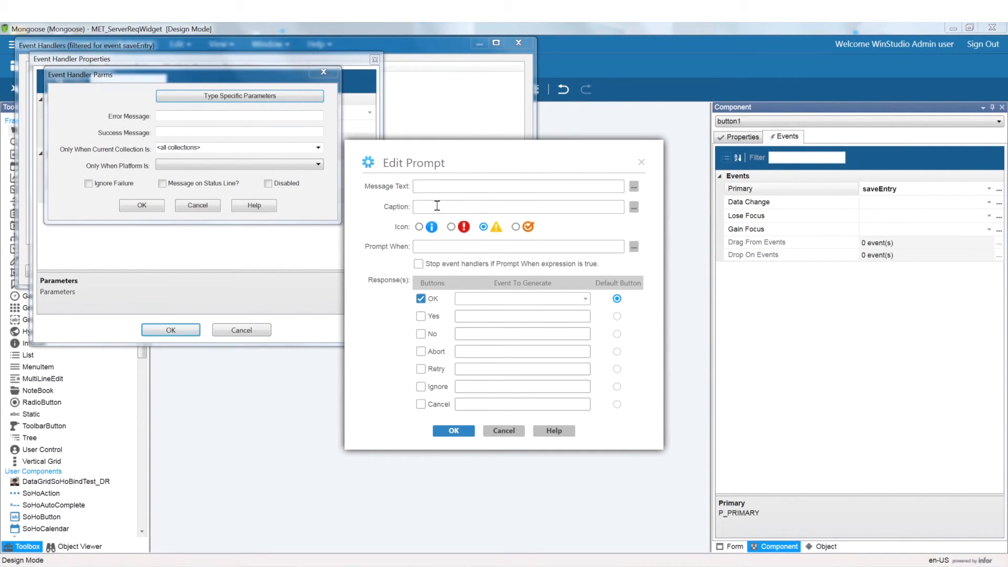
pyautogui.write('Would you like to submit this request?')
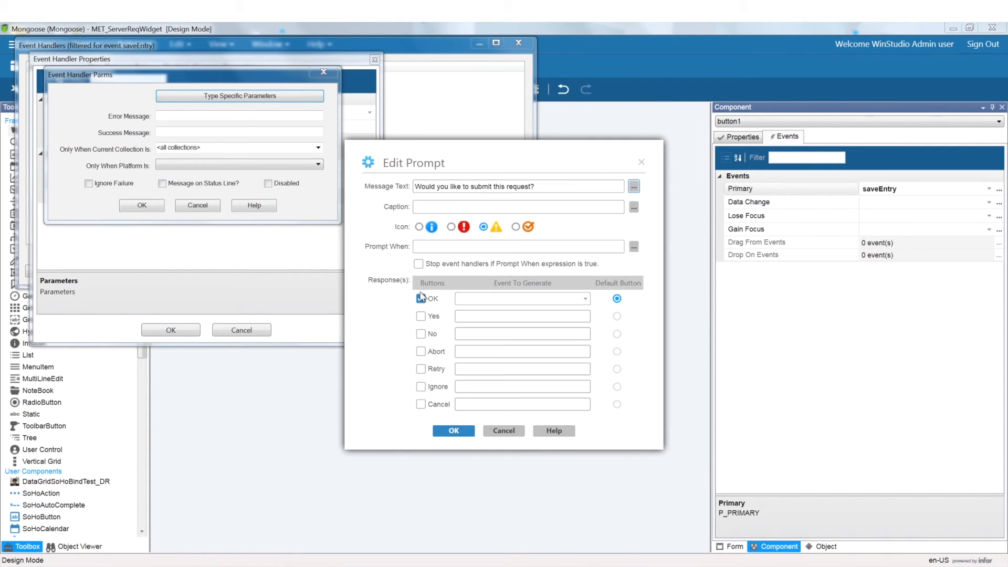
# Replace OK with a Yes response that generates StdFormSave, save the handler, and view MET_ComputerRequest
pyautogui.click(584, 315)
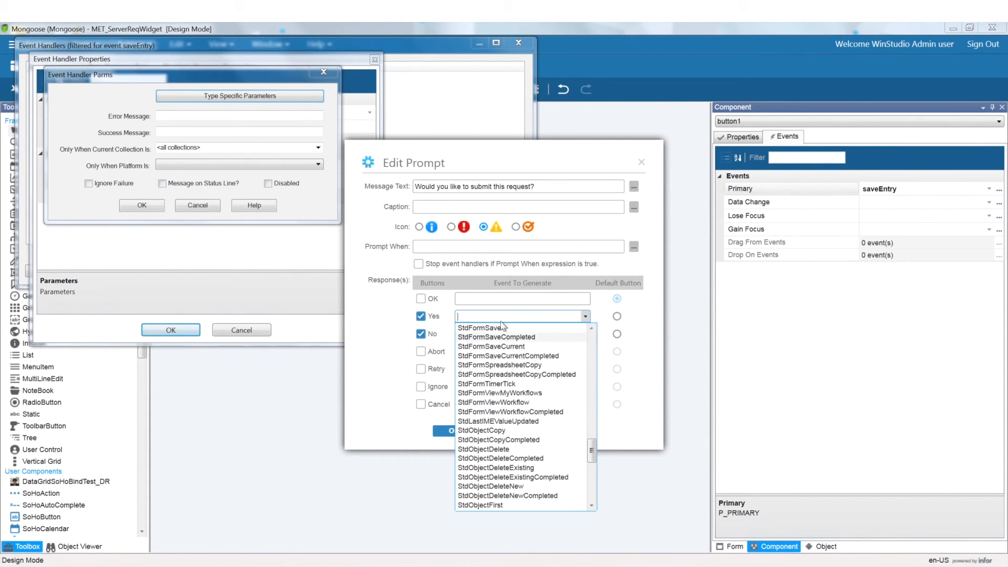
pyautogui.click(477, 327)
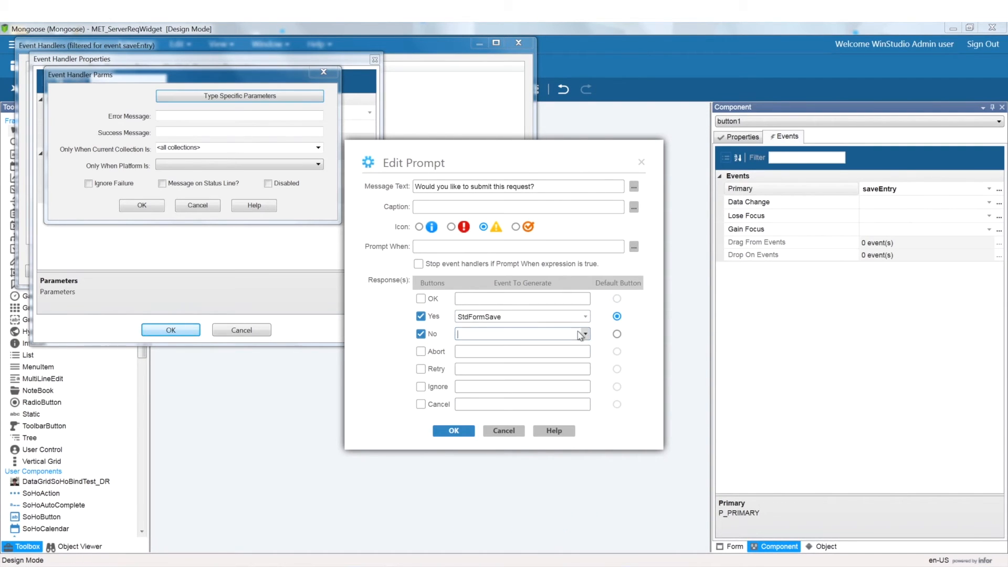
pyautogui.click(453, 431)
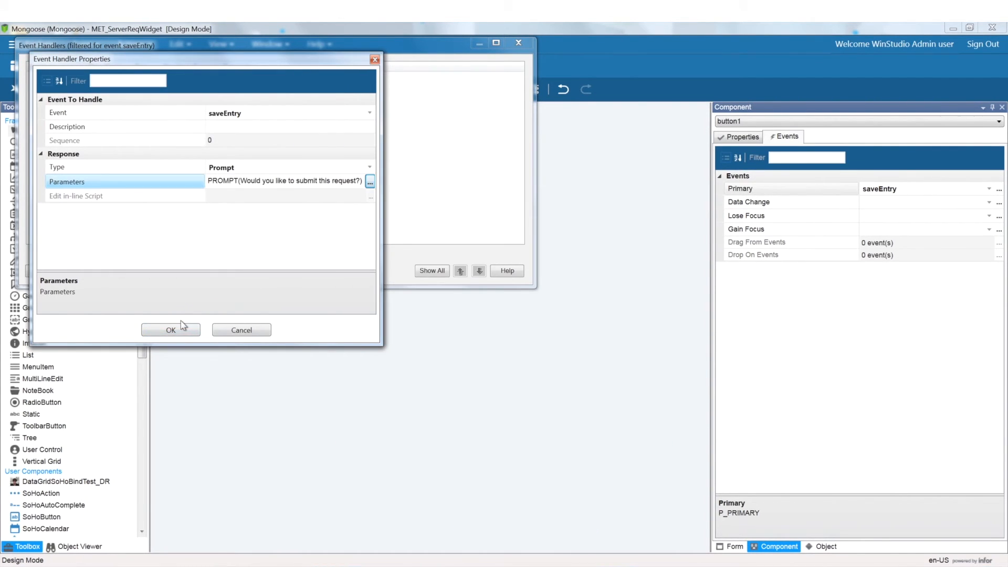
pyautogui.click(171, 330)
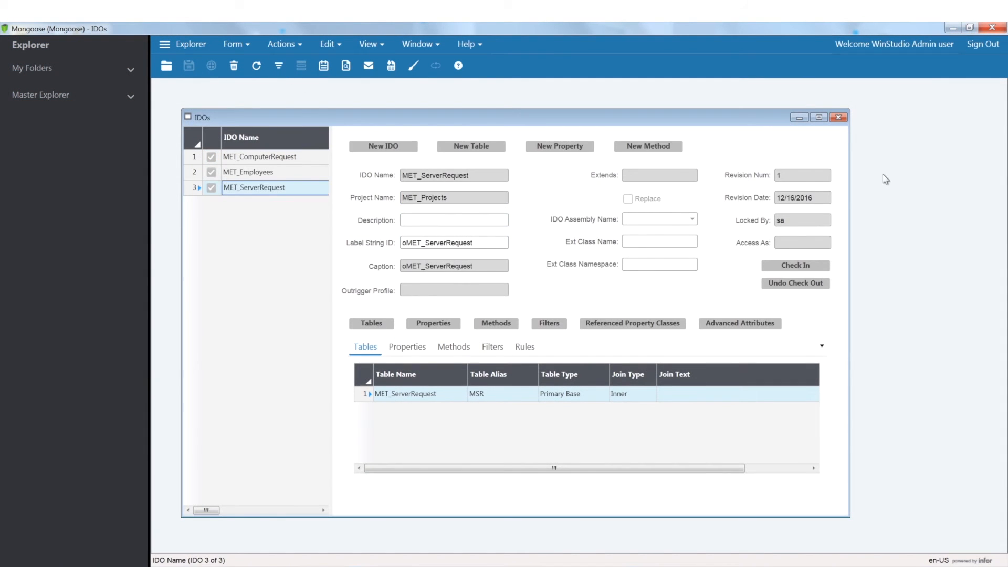
pyautogui.click(258, 156)
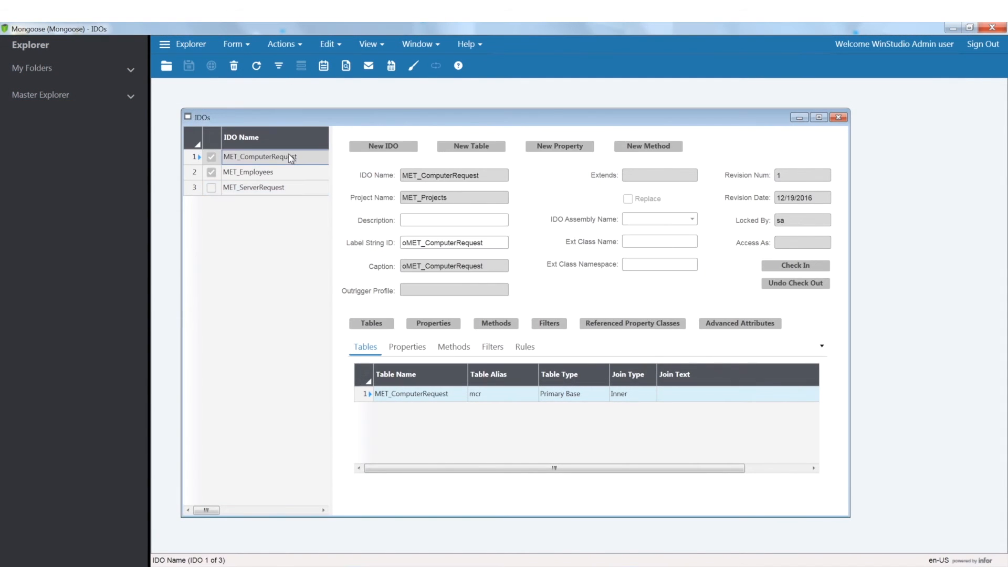
pyautogui.click(248, 172)
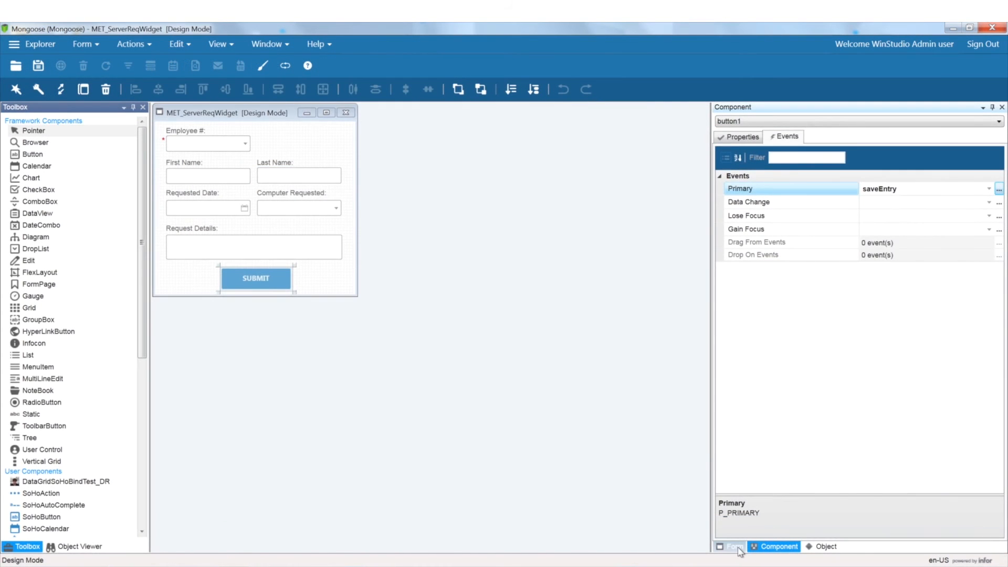
# Set the form's Initial Command to Refresh and have StdFormRefreshCompleted generate StdFormNew
pyautogui.click(731, 547)
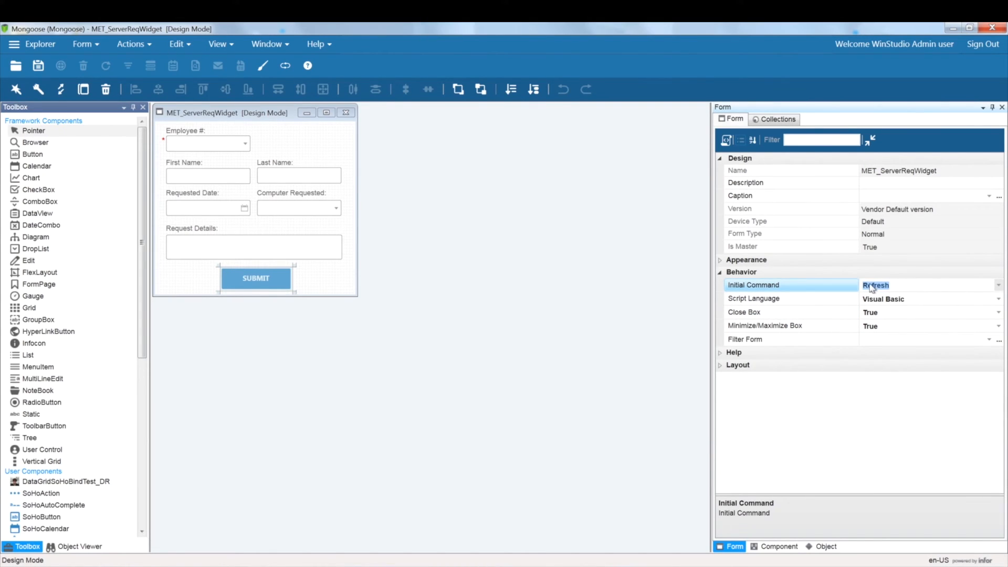
pyautogui.click(176, 44)
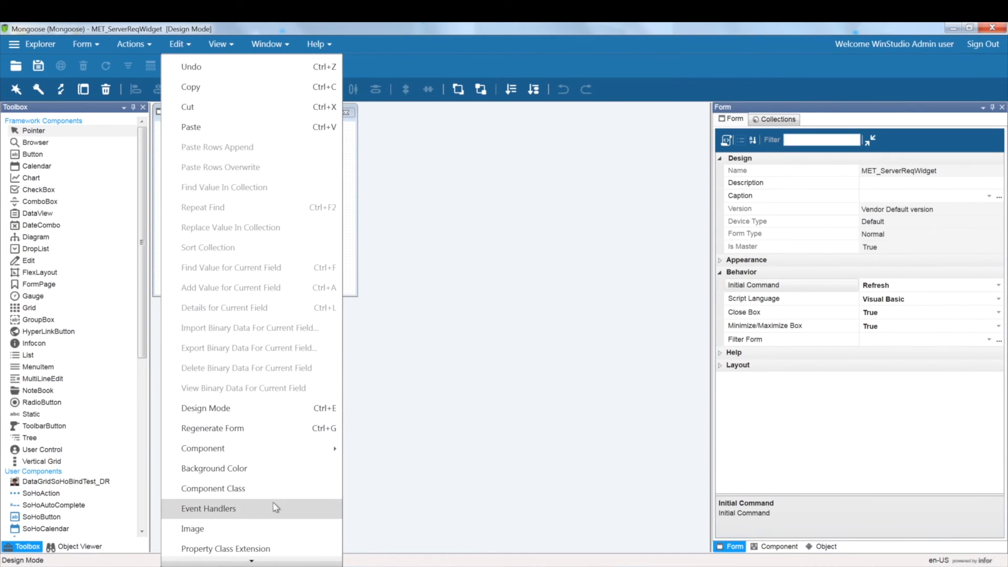
pyautogui.click(208, 508)
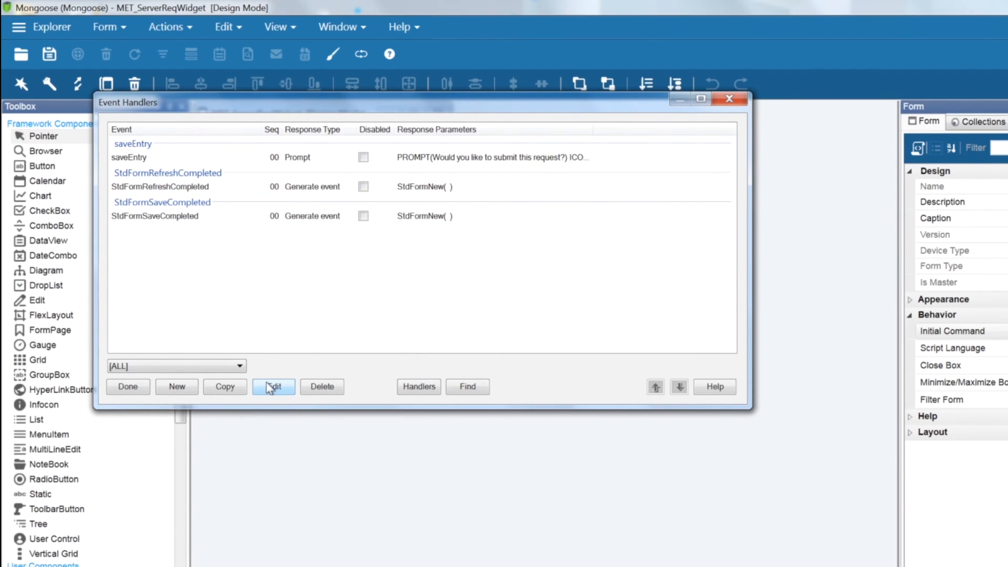
pyautogui.click(273, 387)
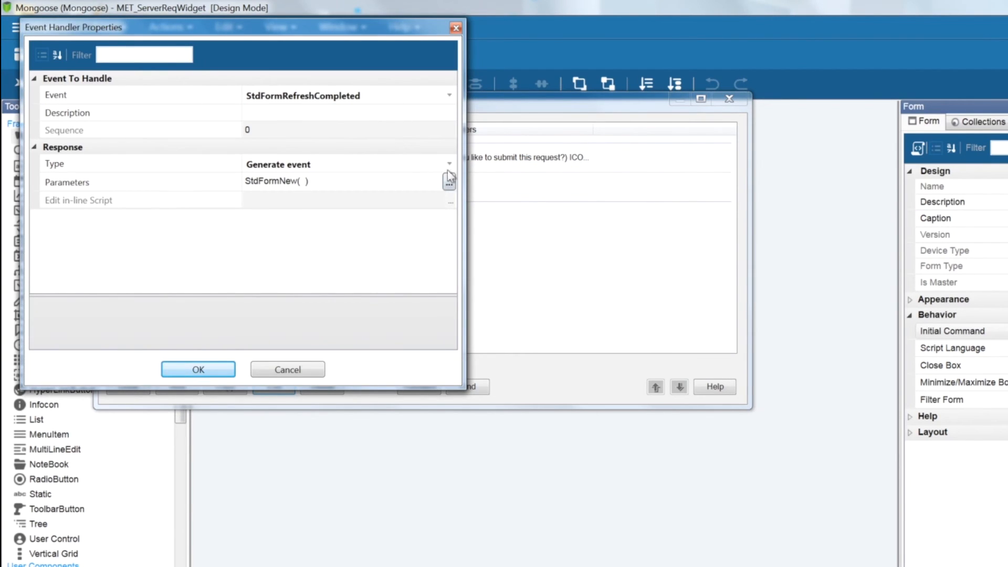
pyautogui.click(449, 180)
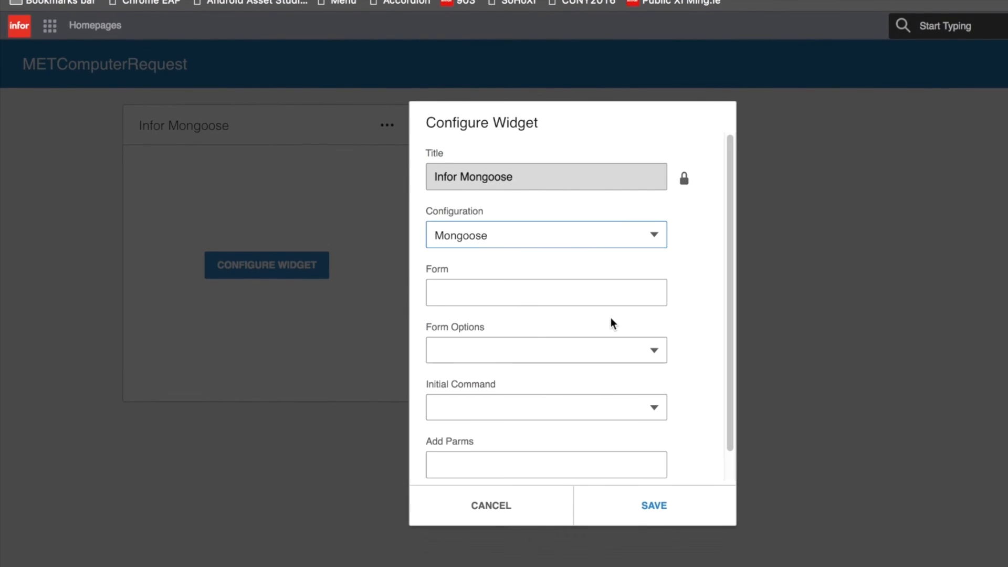
# Configure the Homepages widget with form MET_ServerReqWidget and Initial Command Refresh
pyautogui.write('MET_ServerReq')
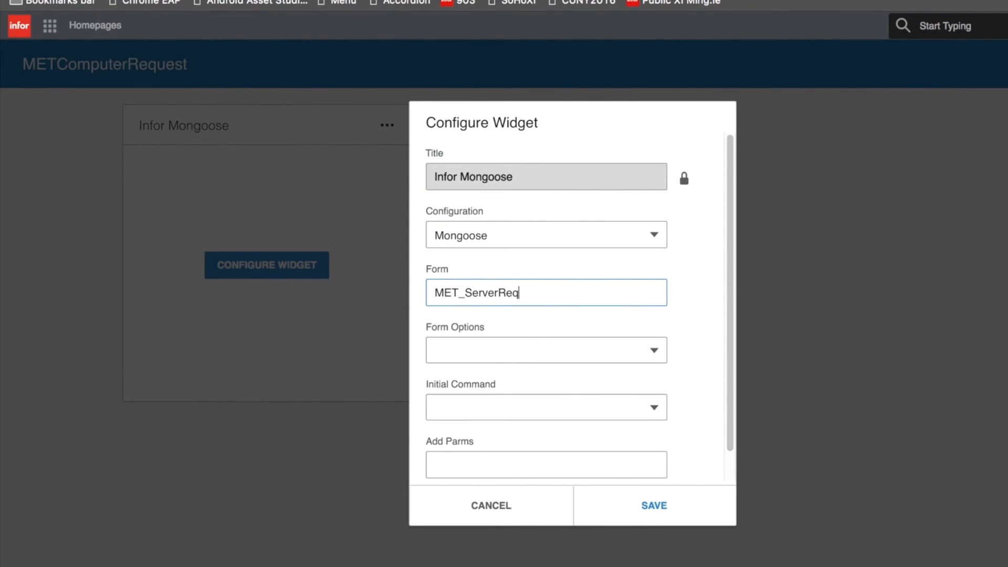
pyautogui.click(547, 407)
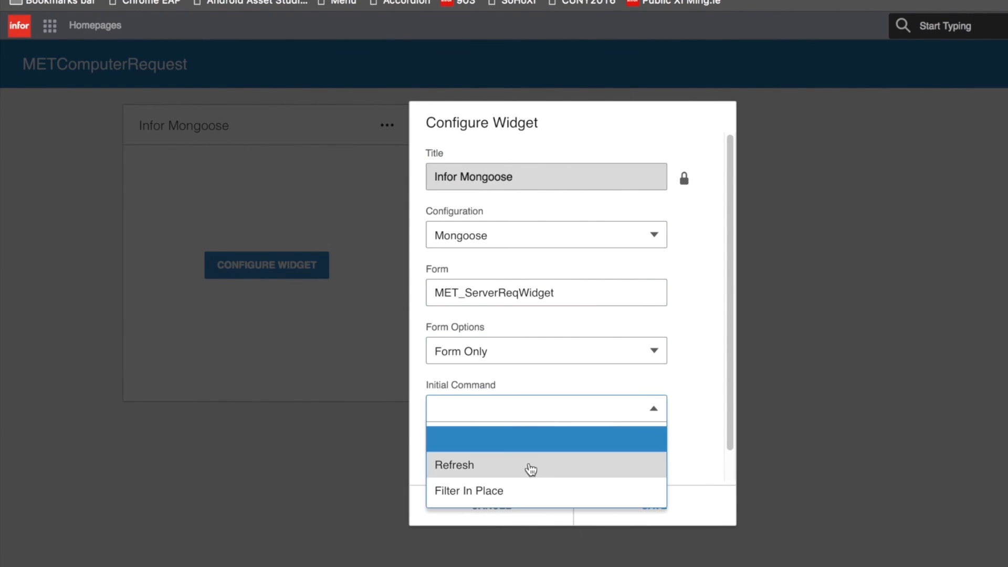
pyautogui.click(455, 465)
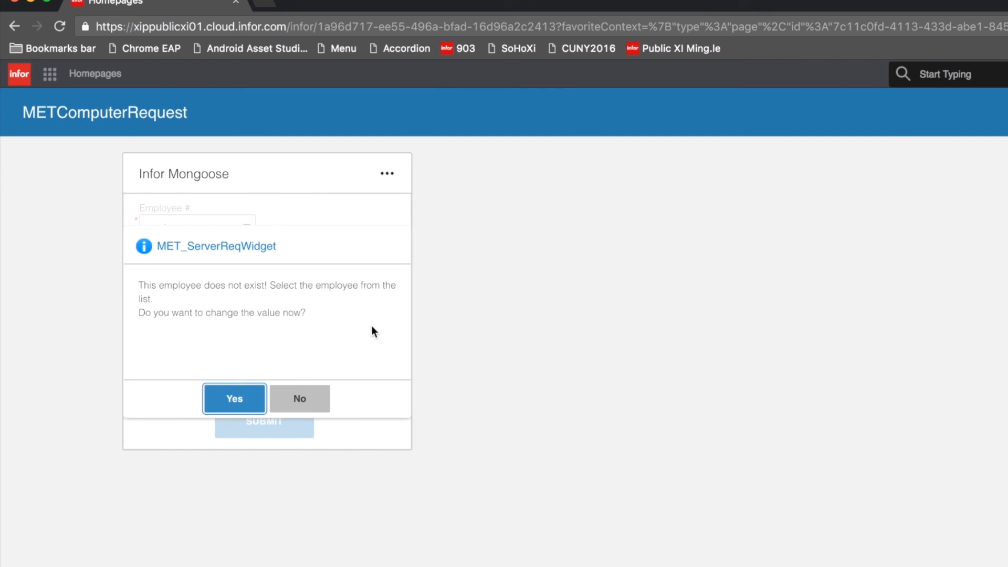
# Accept the employee warning, choose employee MET001, and enter 12/21/2016 as the requested date
pyautogui.click(233, 398)
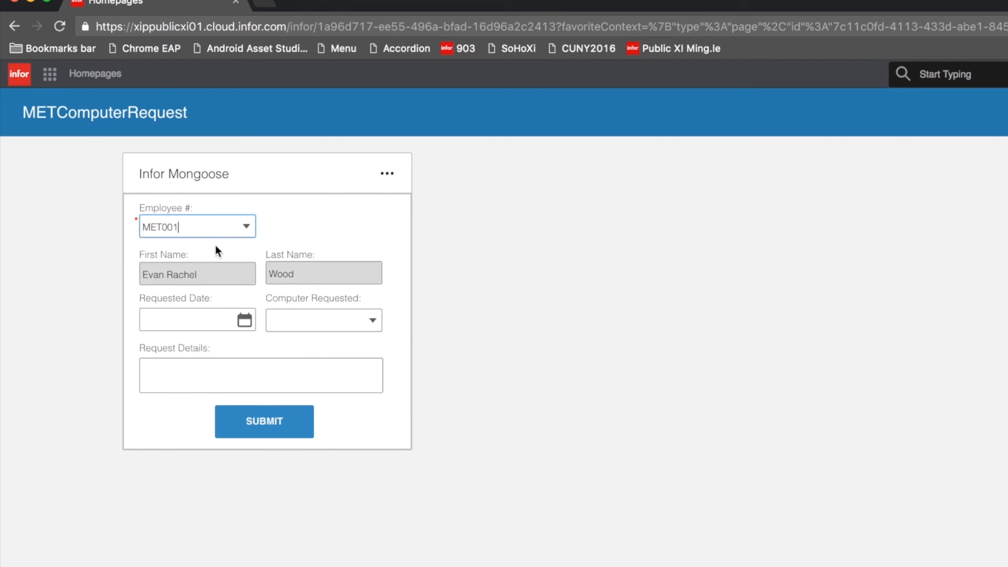
pyautogui.write('12/21/2016')
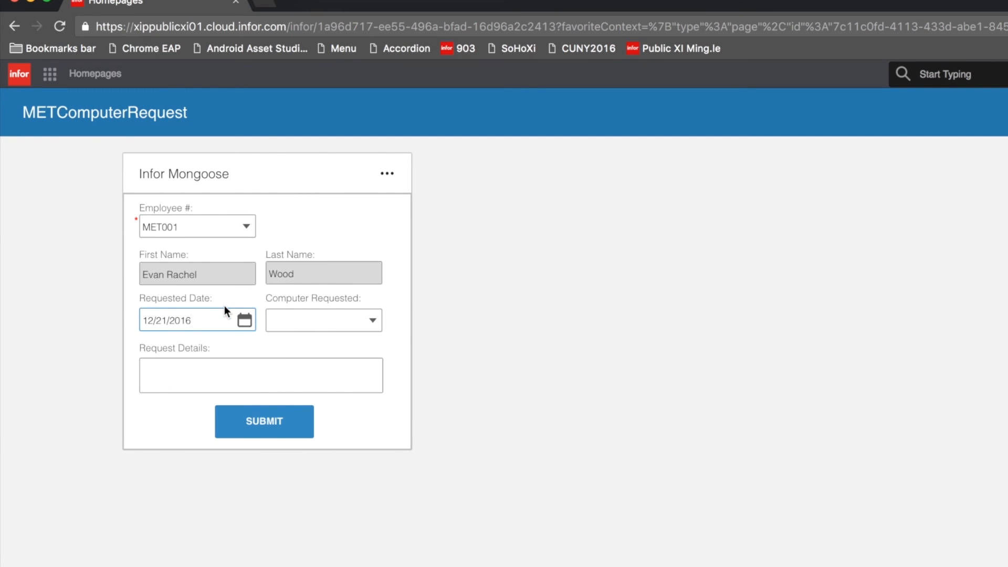
pyautogui.click(263, 421)
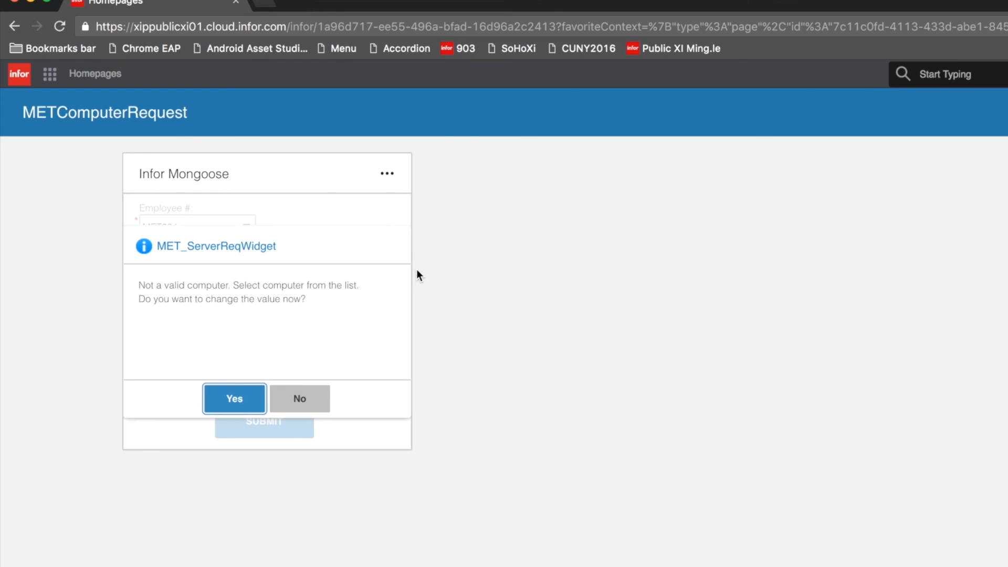